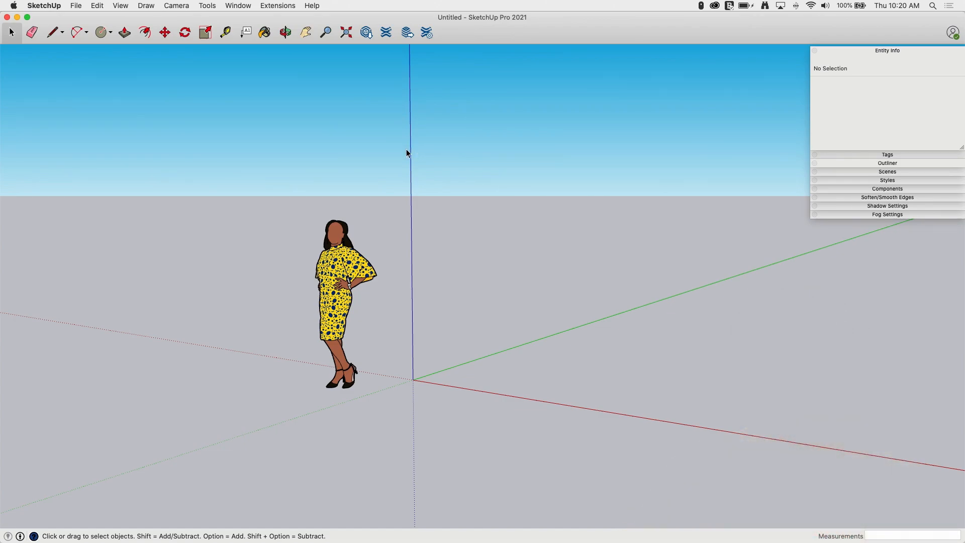
pyautogui.moveTo(377, 146)
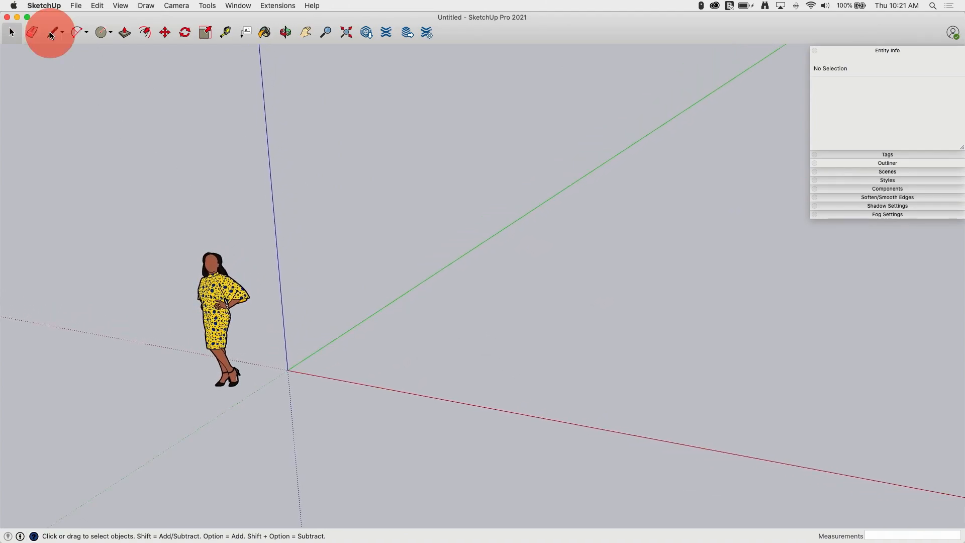
# Step: Draw a straight edge on the ground and select it to read its 9' 11 1/4" length
pyautogui.click(50, 31)
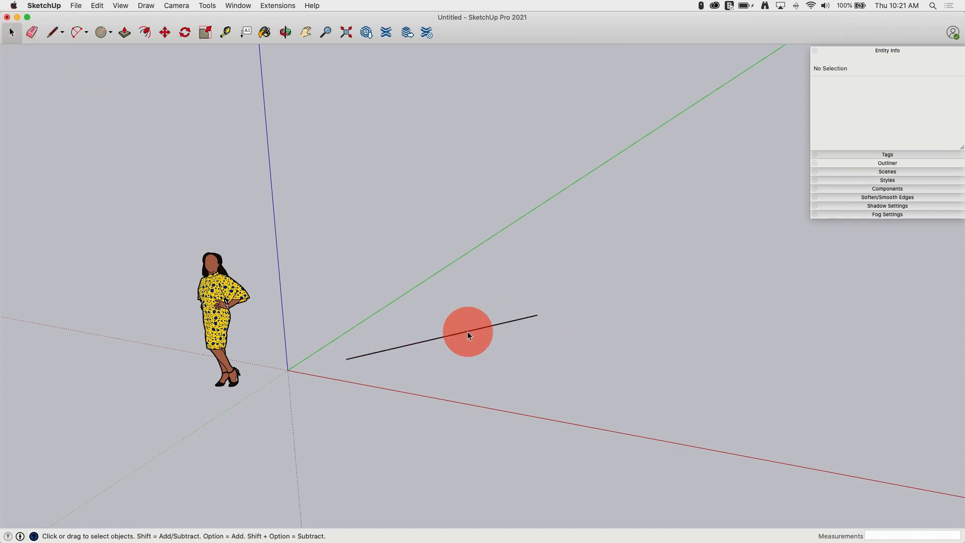
pyautogui.click(466, 337)
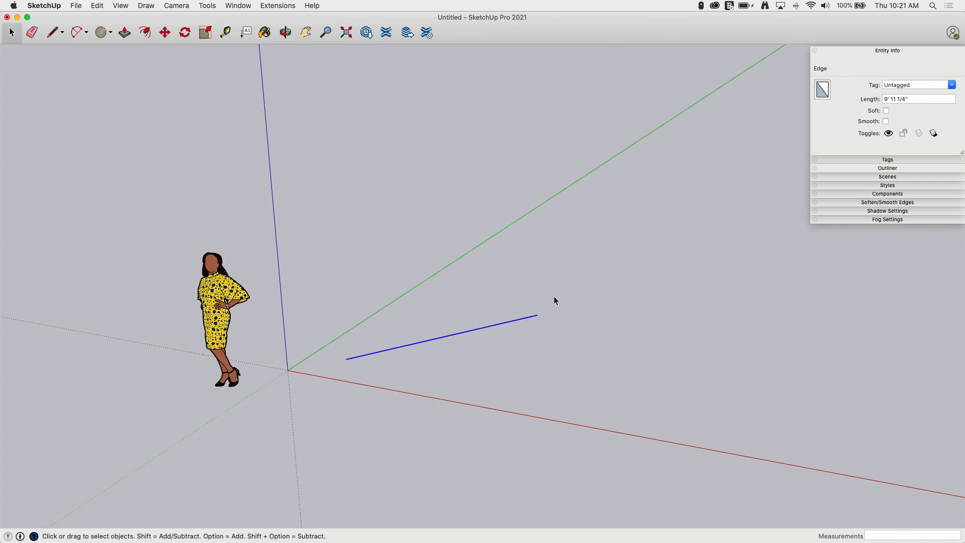
pyautogui.moveTo(457, 339)
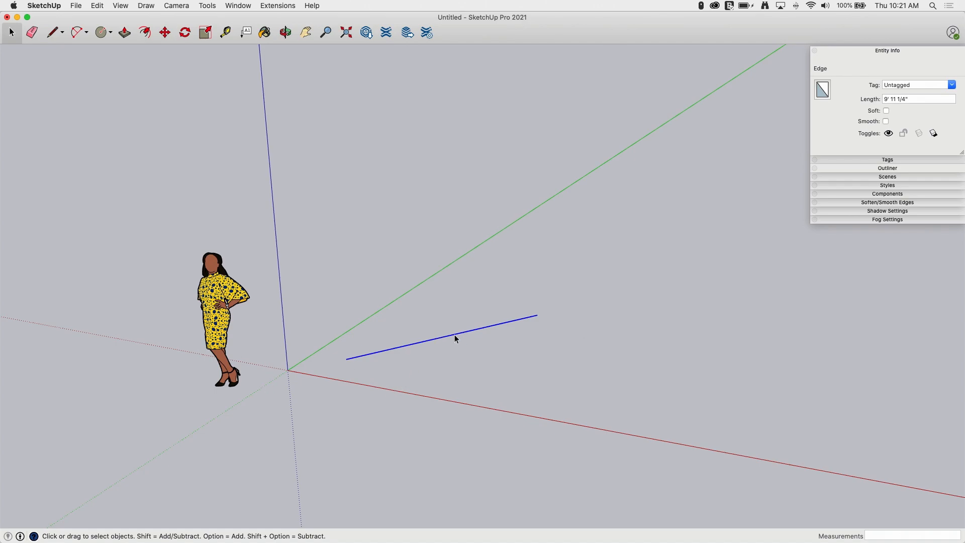
pyautogui.moveTo(354, 365)
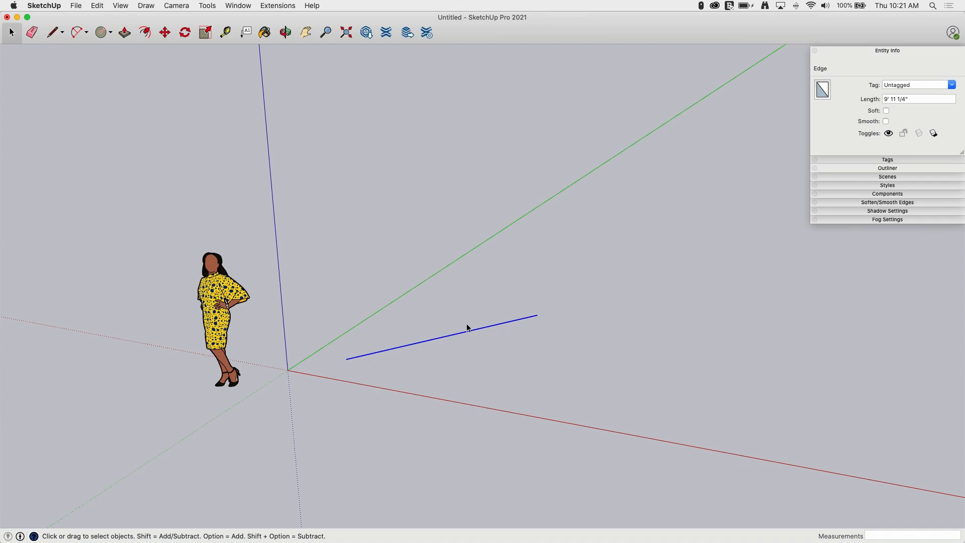
pyautogui.moveTo(459, 341)
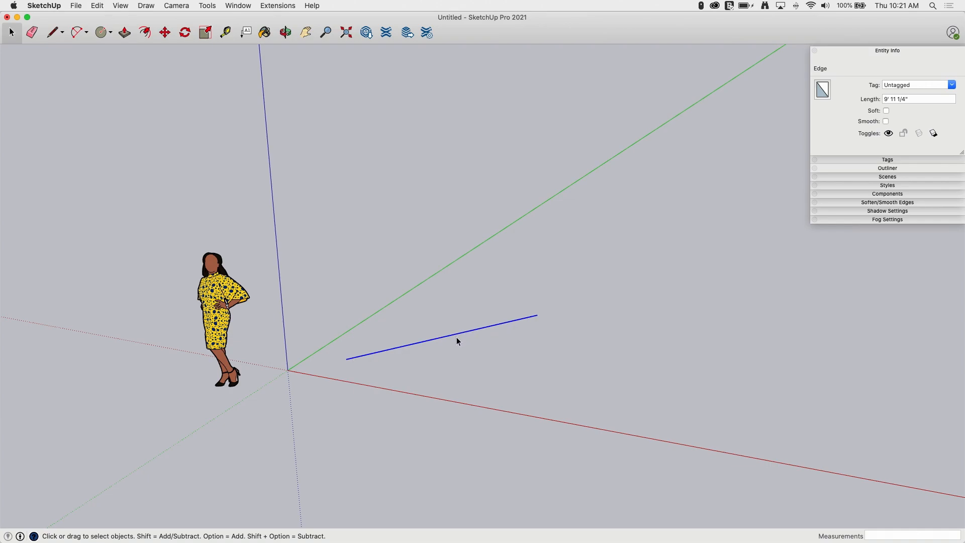
pyautogui.click(51, 31)
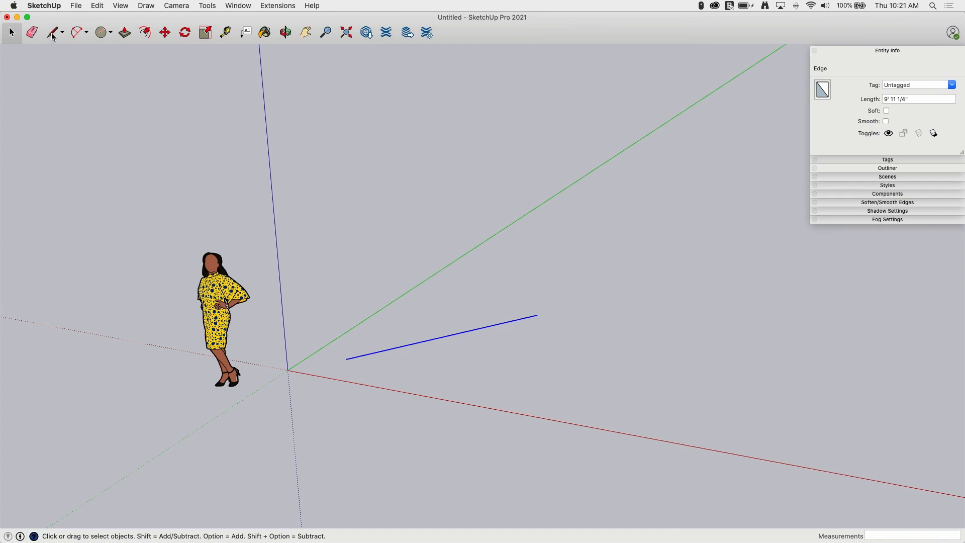
# Step: Draw a second edge from above ending partway along the first line, splitting it
pyautogui.click(50, 31)
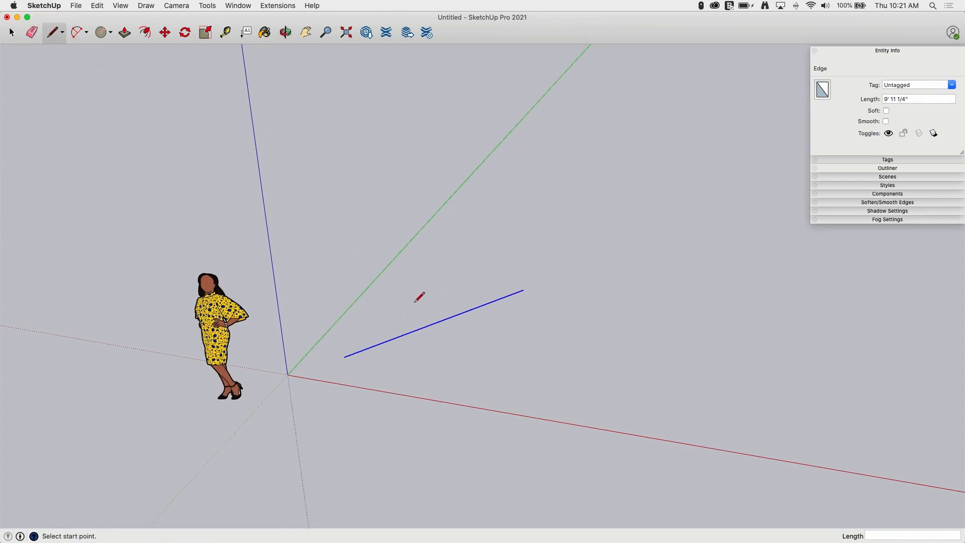
pyautogui.moveTo(310, 243)
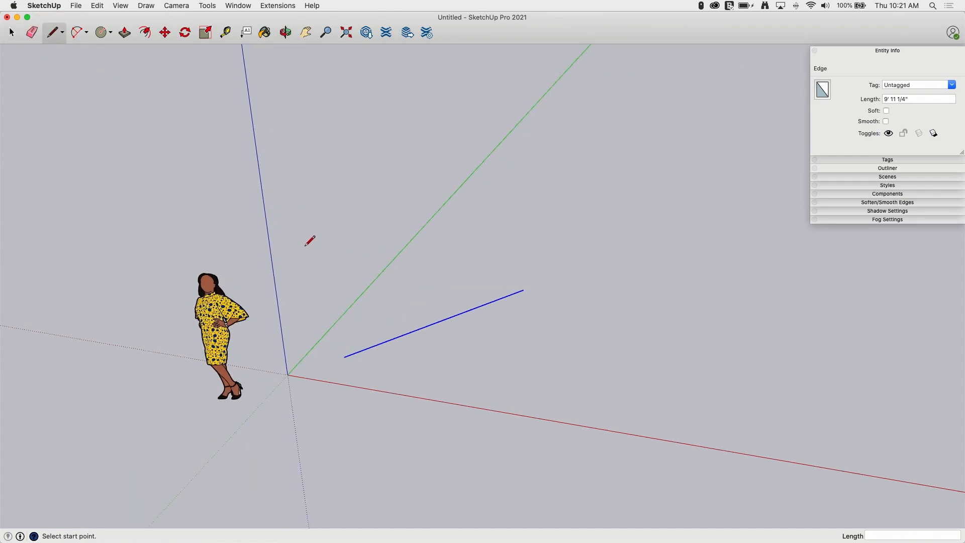
pyautogui.moveTo(332, 231)
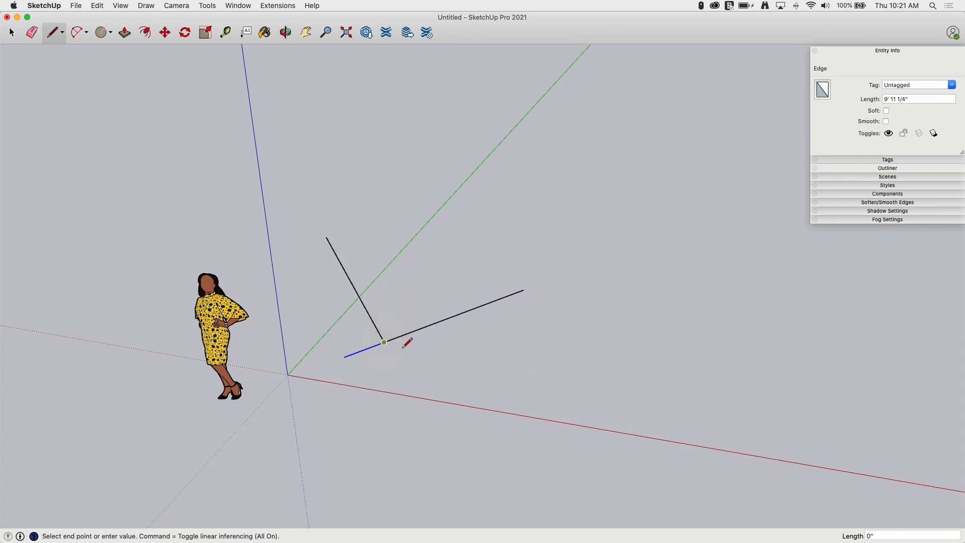
pyautogui.click(10, 31)
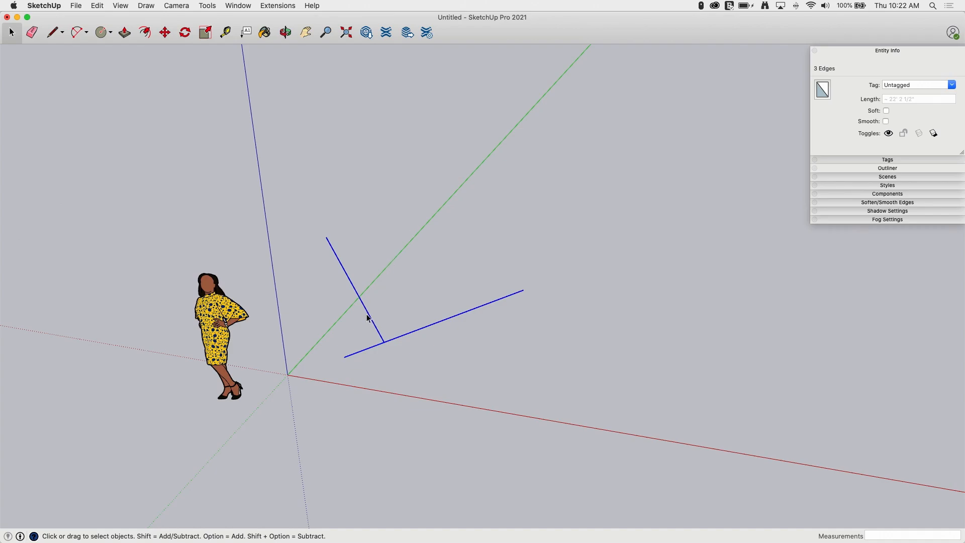
pyautogui.moveTo(386, 321)
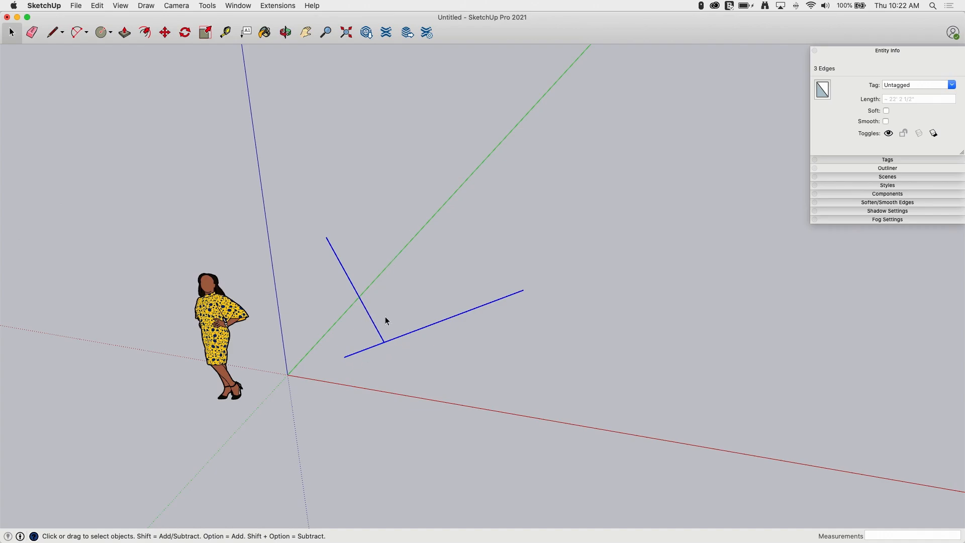
# Step: Draw a third edge crossing the first line and select the split right-hand piece
pyautogui.click(50, 31)
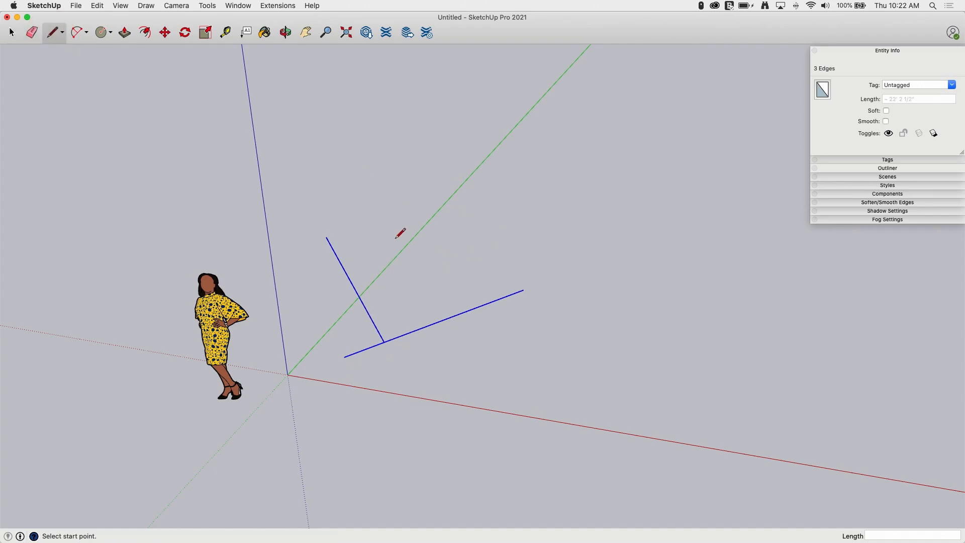
pyautogui.click(325, 249)
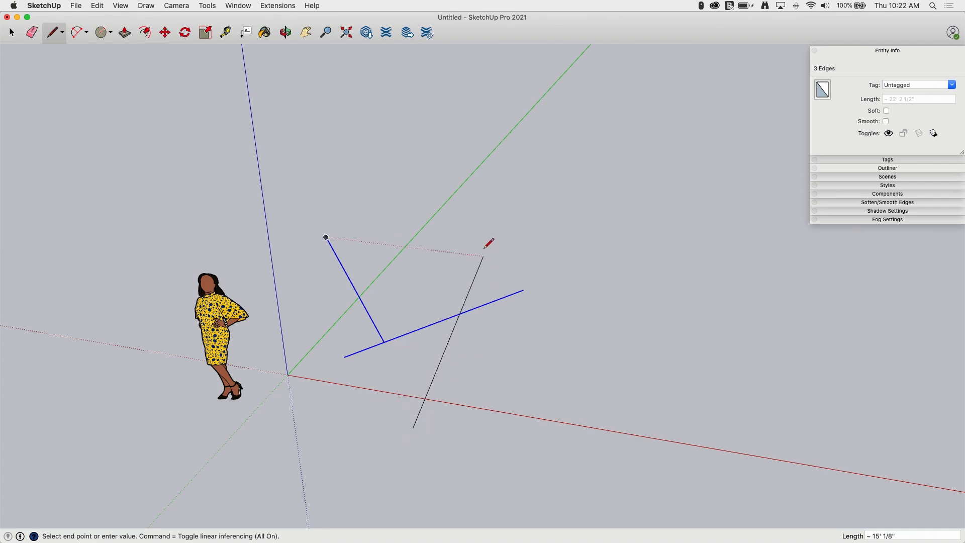
pyautogui.click(285, 32)
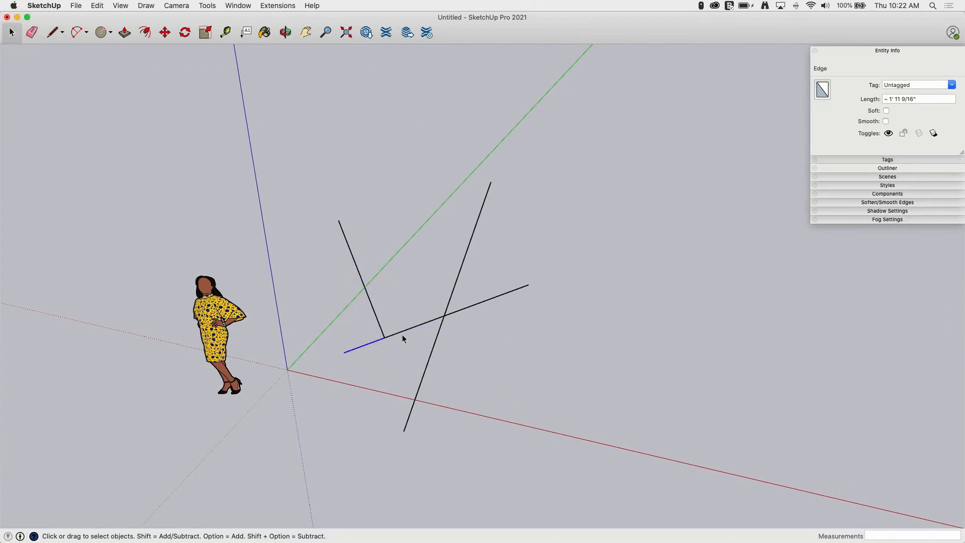
pyautogui.click(436, 349)
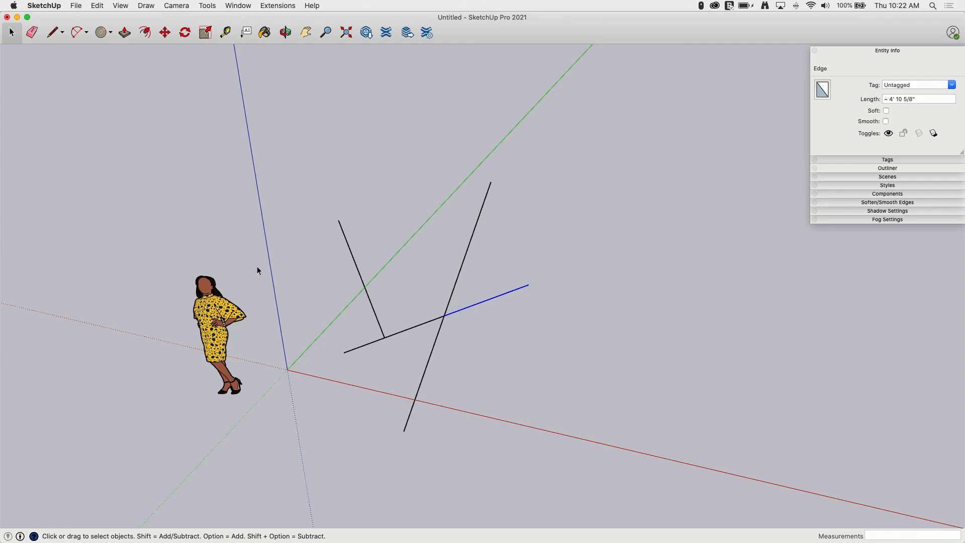
pyautogui.click(283, 31)
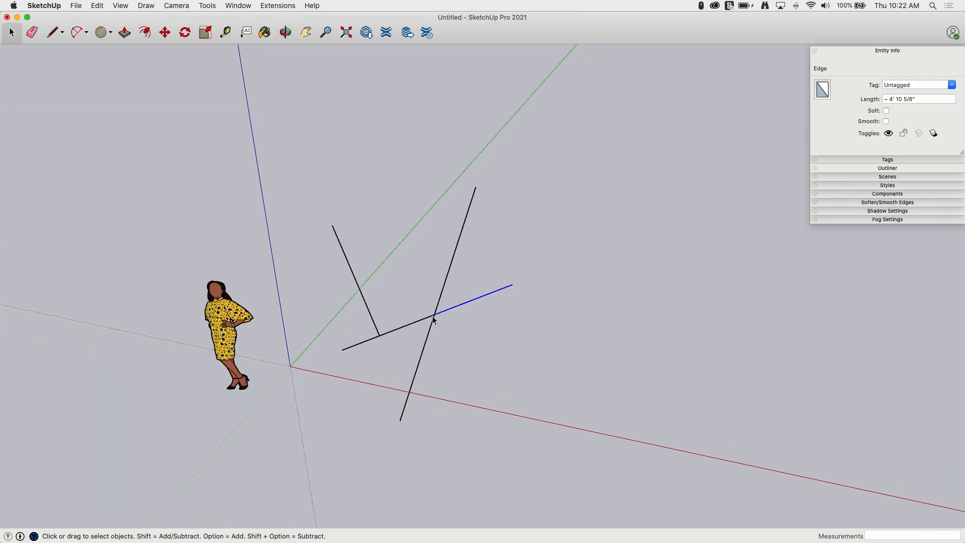
pyautogui.moveTo(429, 330)
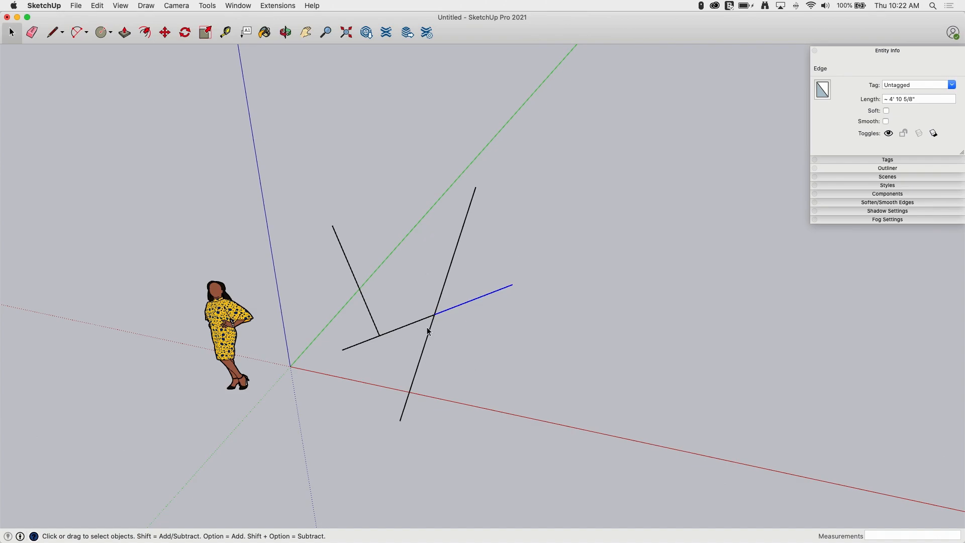
pyautogui.moveTo(412, 283)
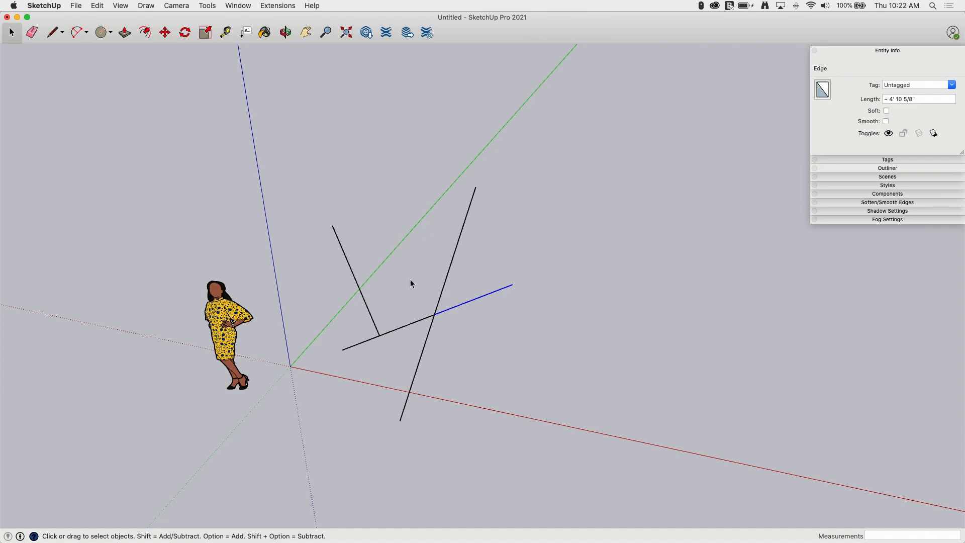
pyautogui.moveTo(454, 347)
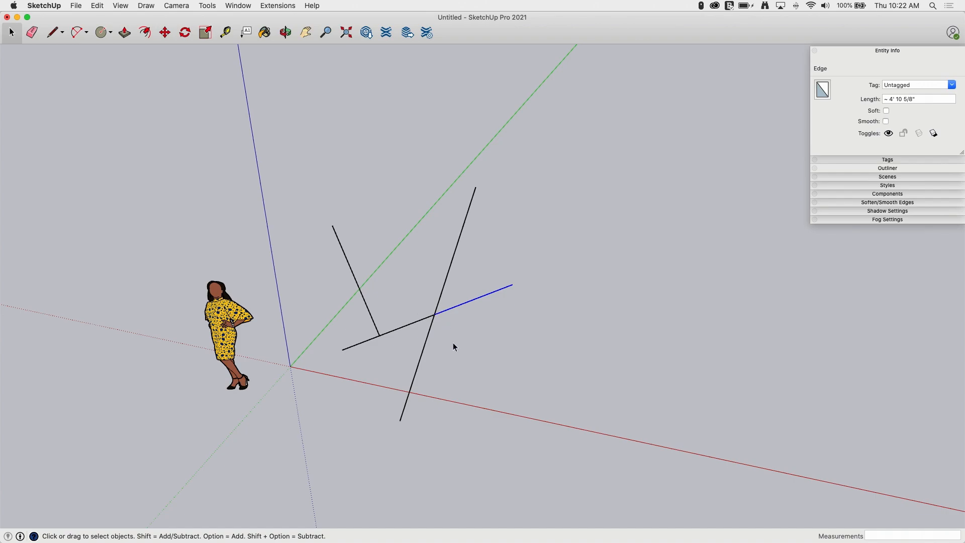
pyautogui.moveTo(296, 320)
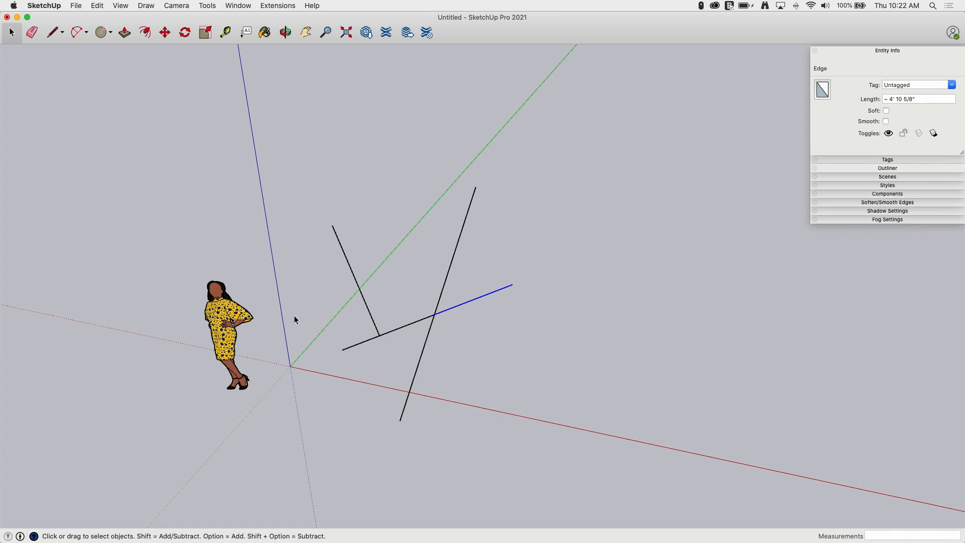
pyautogui.moveTo(424, 352)
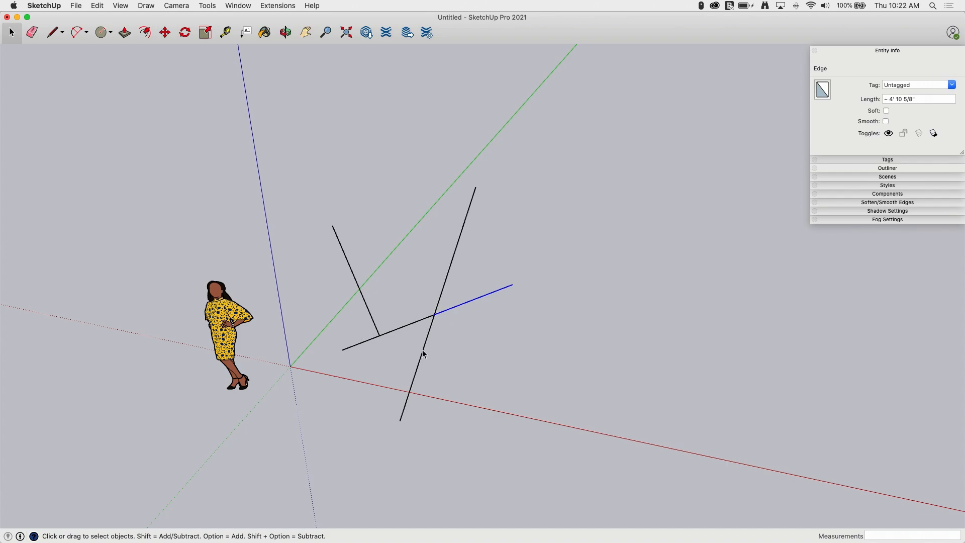
pyautogui.moveTo(444, 281)
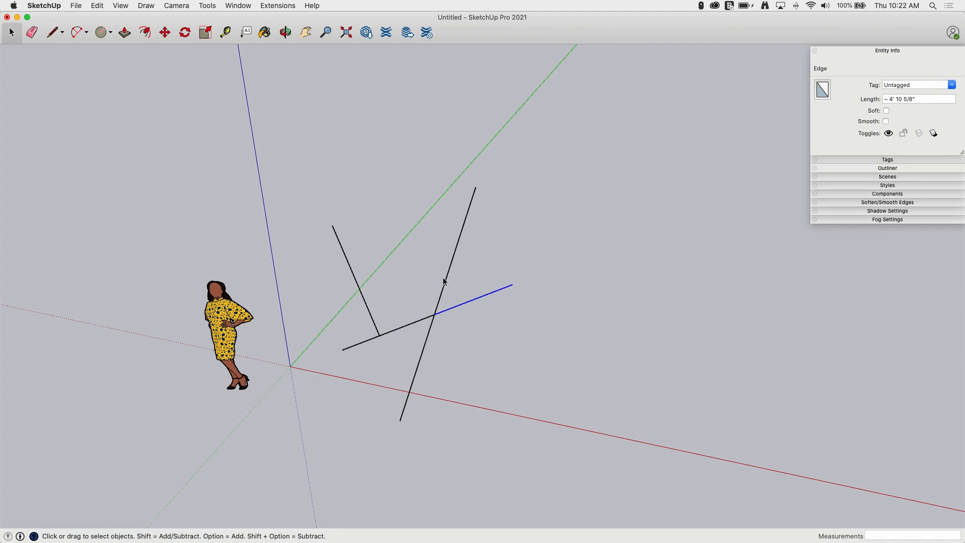
pyautogui.moveTo(441, 315)
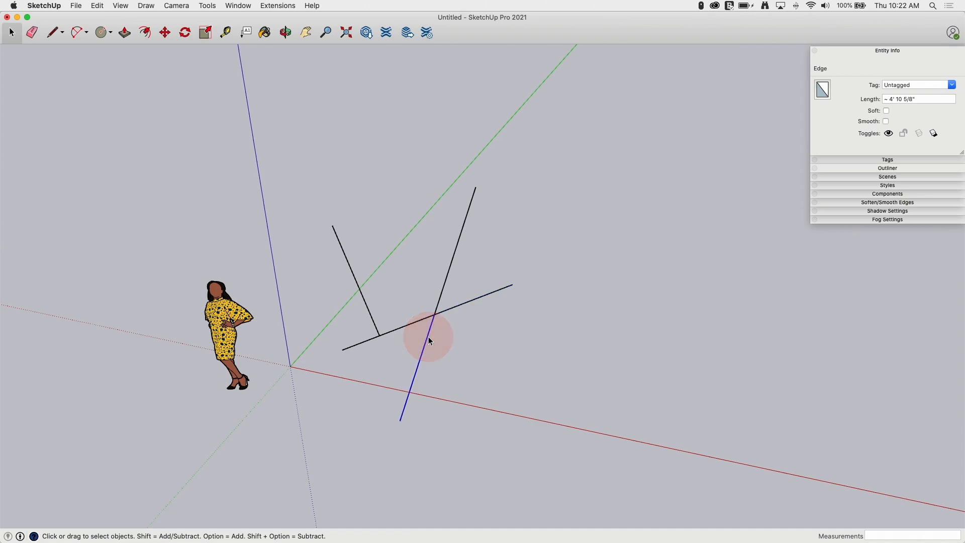
# Step: Erase the crossing edge's stub hanging below the first line
pyautogui.press('delete')
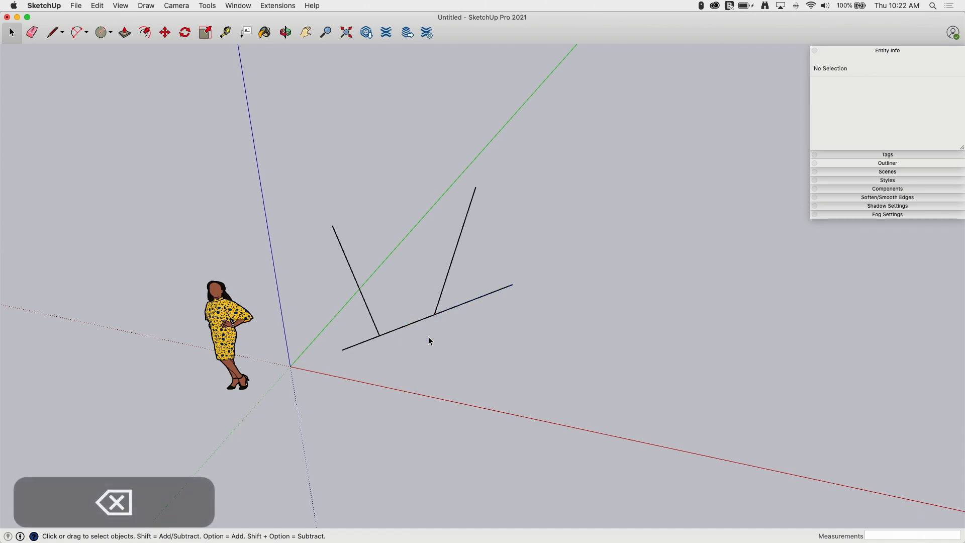
pyautogui.click(285, 31)
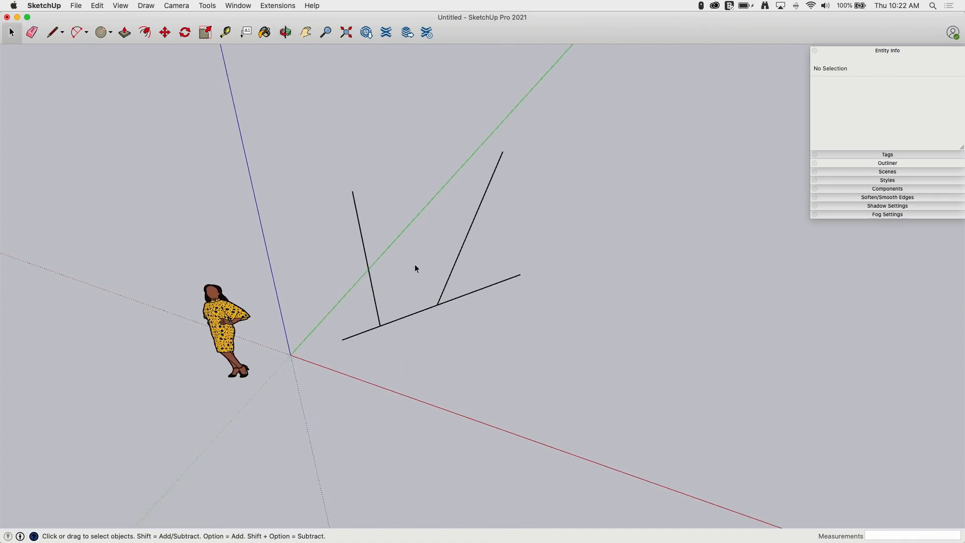
pyautogui.moveTo(394, 211)
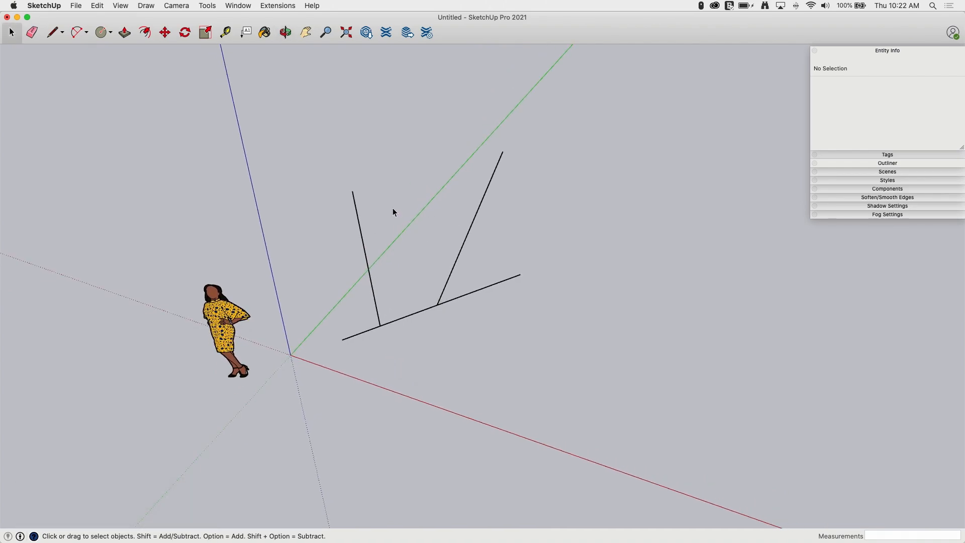
pyautogui.moveTo(454, 206)
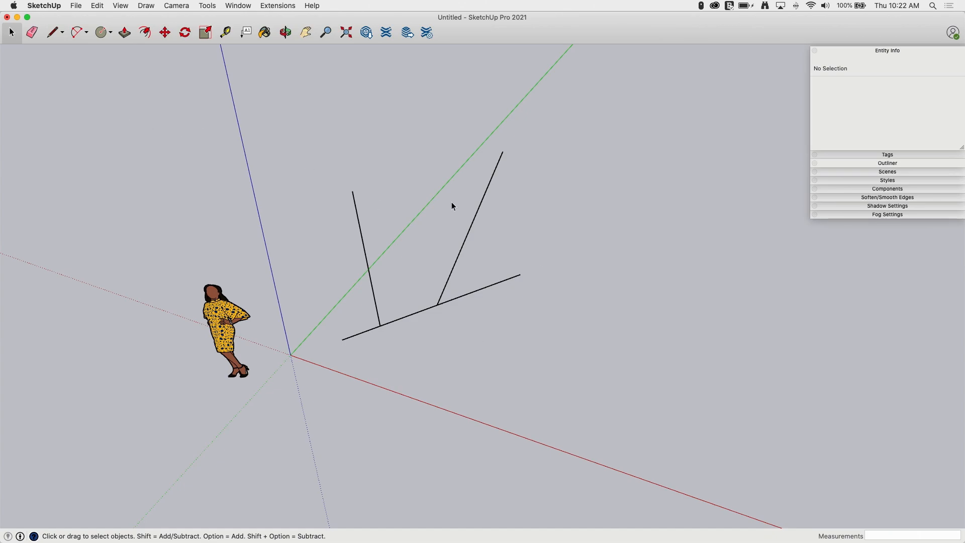
pyautogui.moveTo(481, 295)
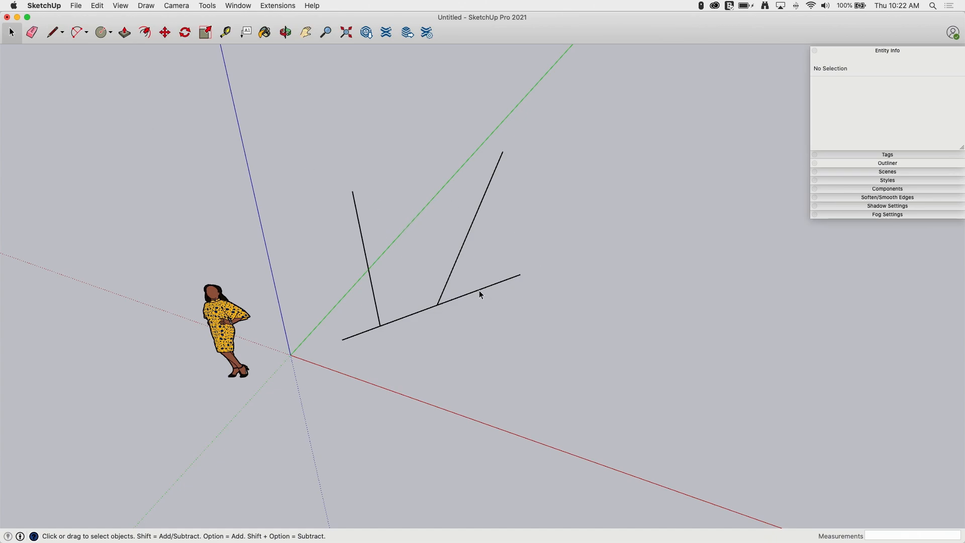
# Step: Move the right-hand base piece with its standing edge to the bottom line's end
pyautogui.click(481, 295)
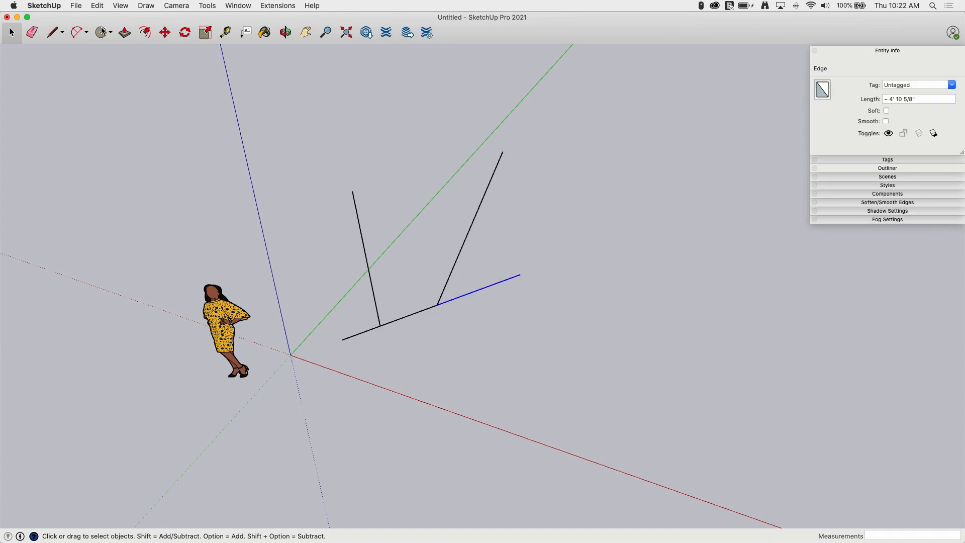
pyautogui.click(165, 32)
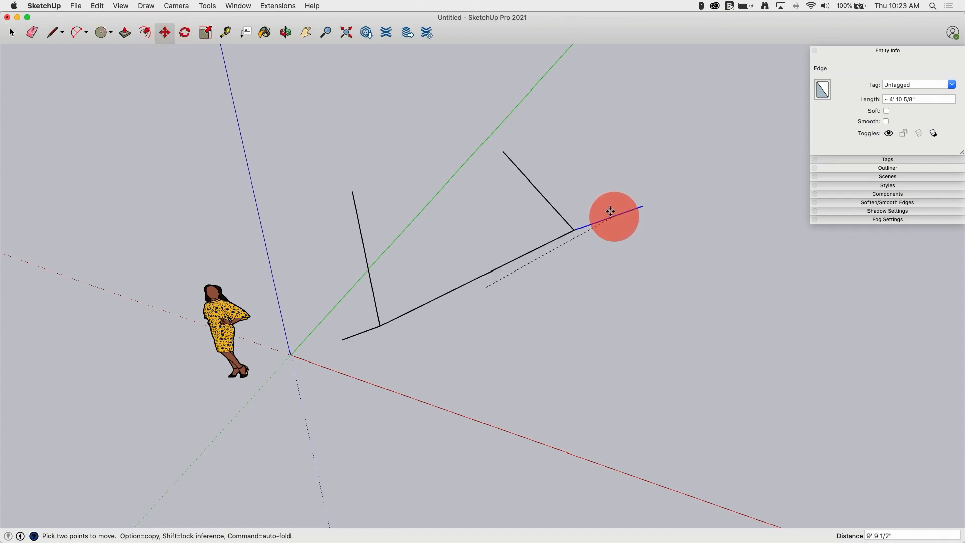
pyautogui.moveTo(609, 210); pyautogui.dragTo(604, 295)
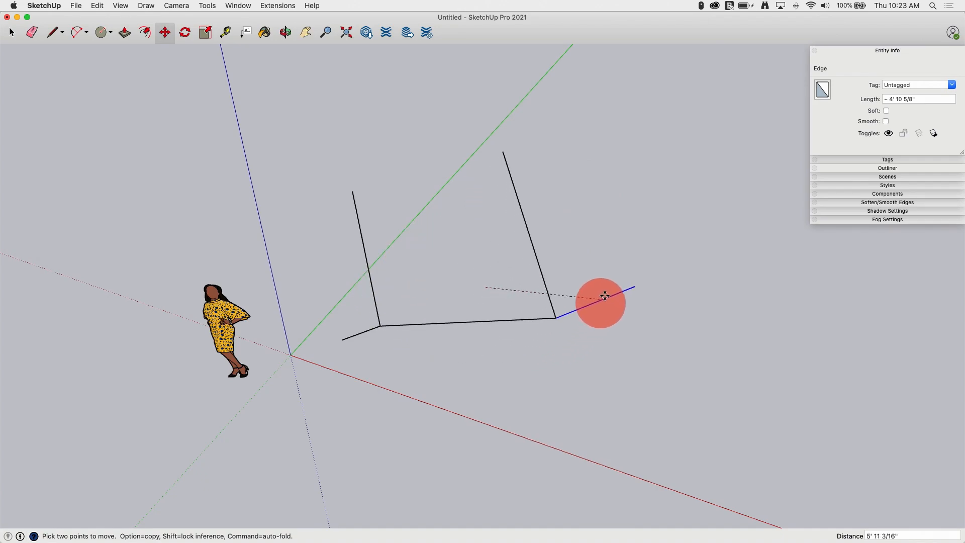
pyautogui.moveTo(605, 295); pyautogui.dragTo(470, 203)
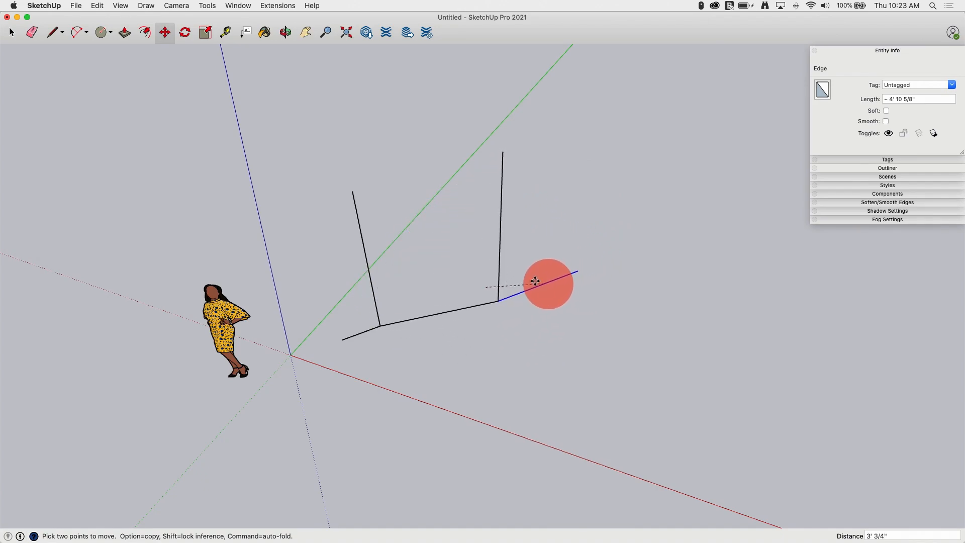
pyautogui.moveTo(547, 282); pyautogui.dragTo(458, 264)
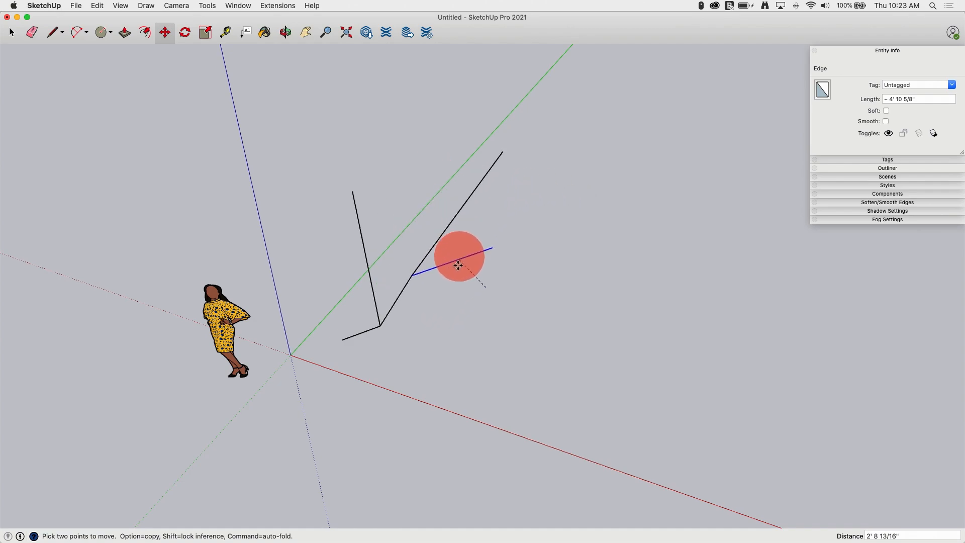
pyautogui.moveTo(458, 264); pyautogui.dragTo(714, 330)
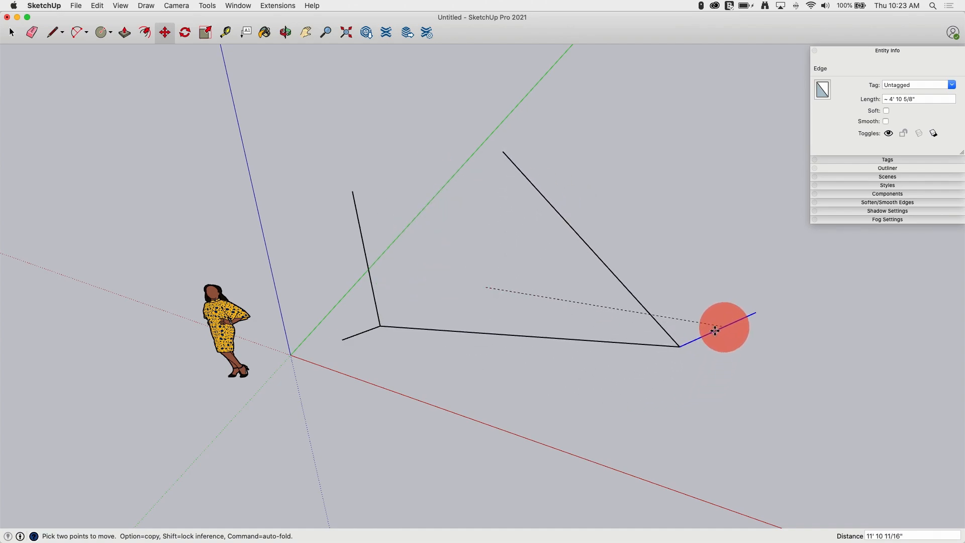
pyautogui.moveTo(714, 330); pyautogui.dragTo(542, 318)
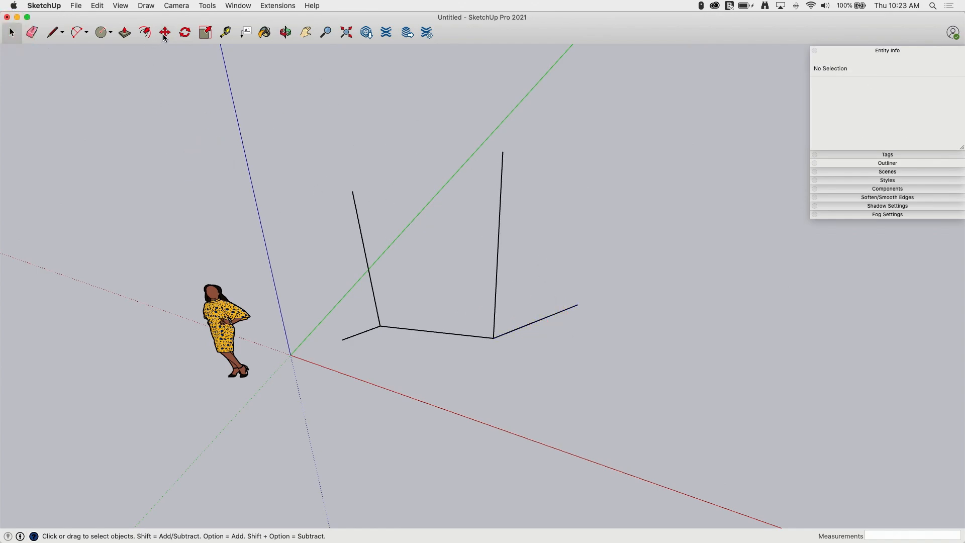
# Step: Draw connecting lines joining the loose ends into crossing triangular outlines and delete the face
pyautogui.click(165, 32)
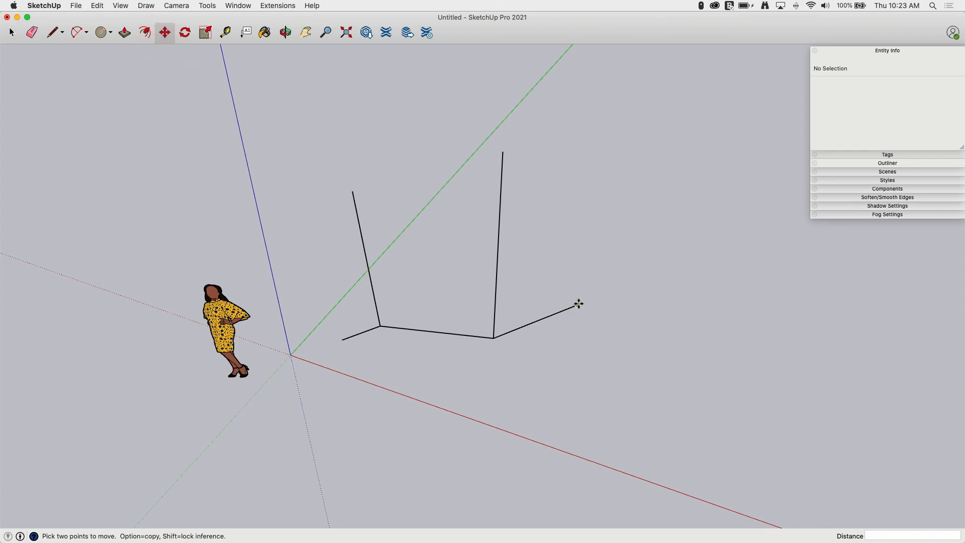
pyautogui.moveTo(576, 303); pyautogui.dragTo(464, 197)
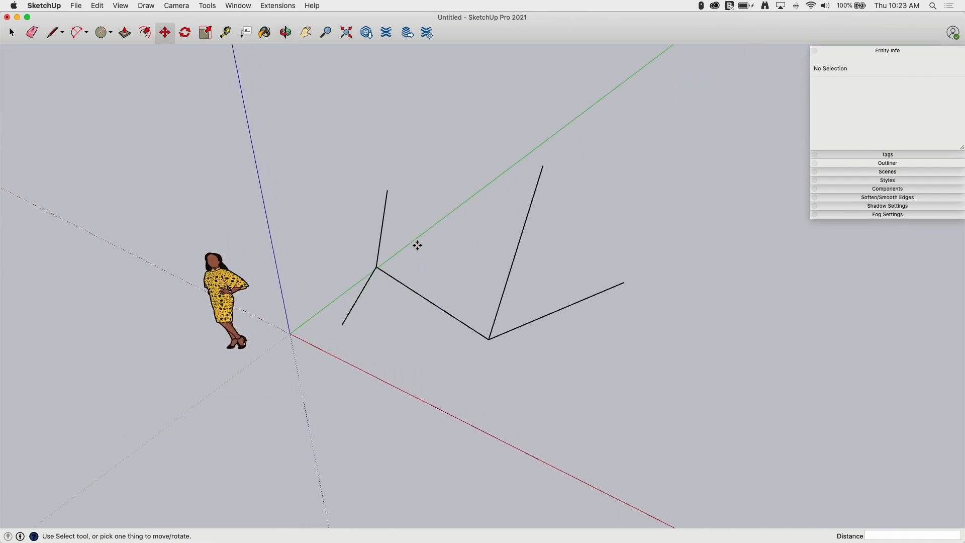
pyautogui.click(285, 32)
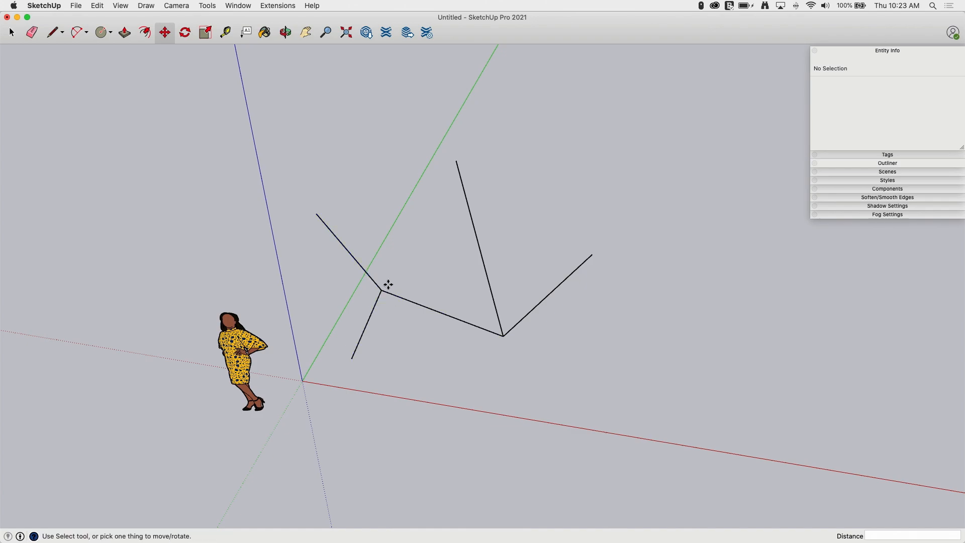
pyautogui.moveTo(497, 271)
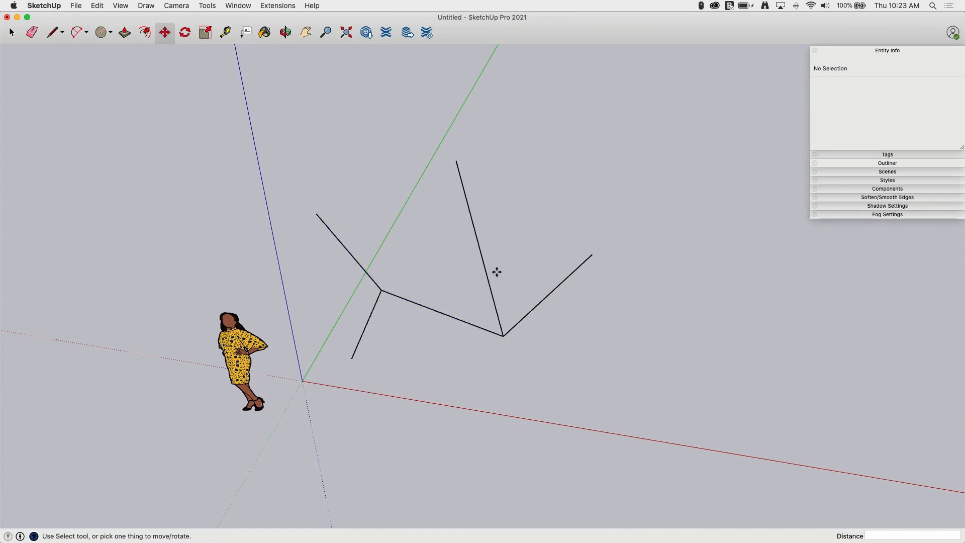
pyautogui.moveTo(89, 81)
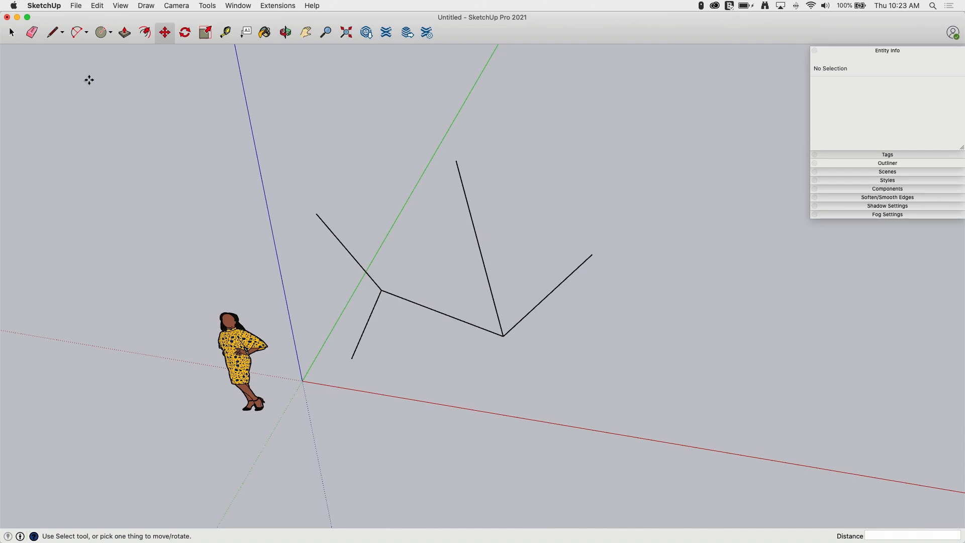
pyautogui.click(50, 32)
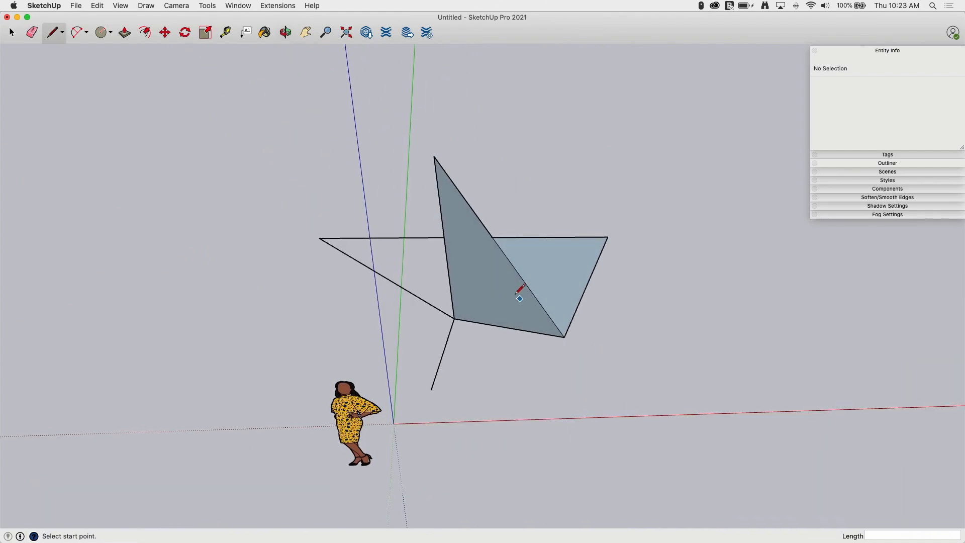
pyautogui.press('space')
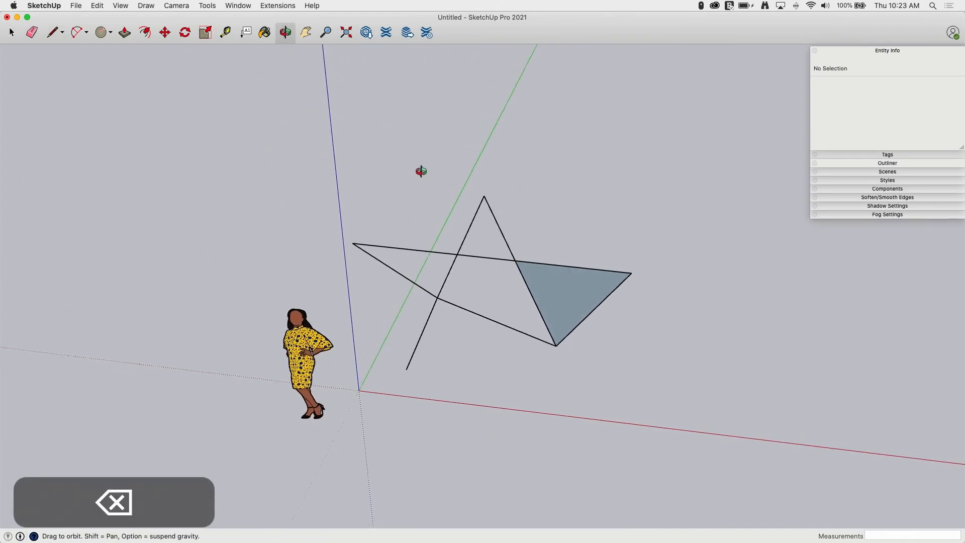
# Step: Inspect the triangles from below and pick the extra vertical edge for removal
pyautogui.moveTo(421, 171); pyautogui.dragTo(540, 472)
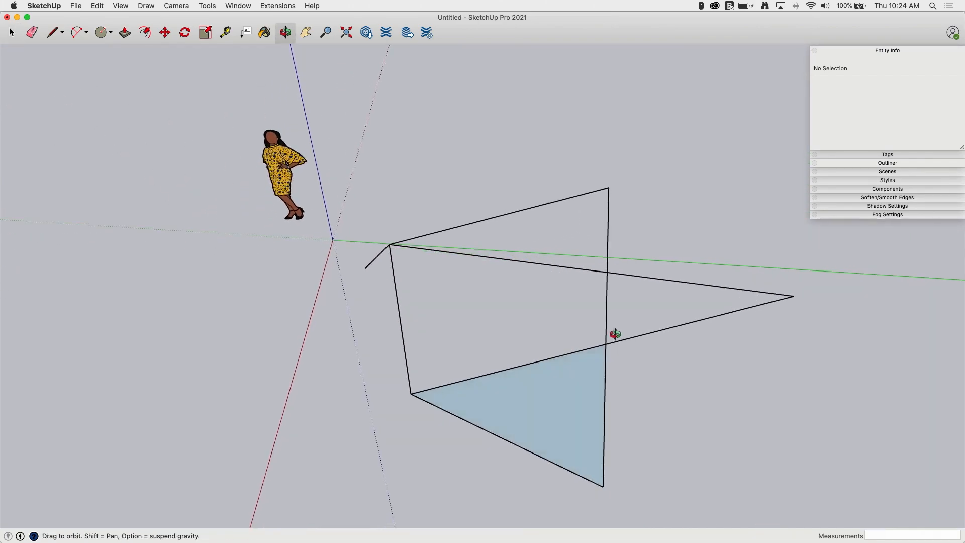
pyautogui.moveTo(615, 334); pyautogui.dragTo(550, 242)
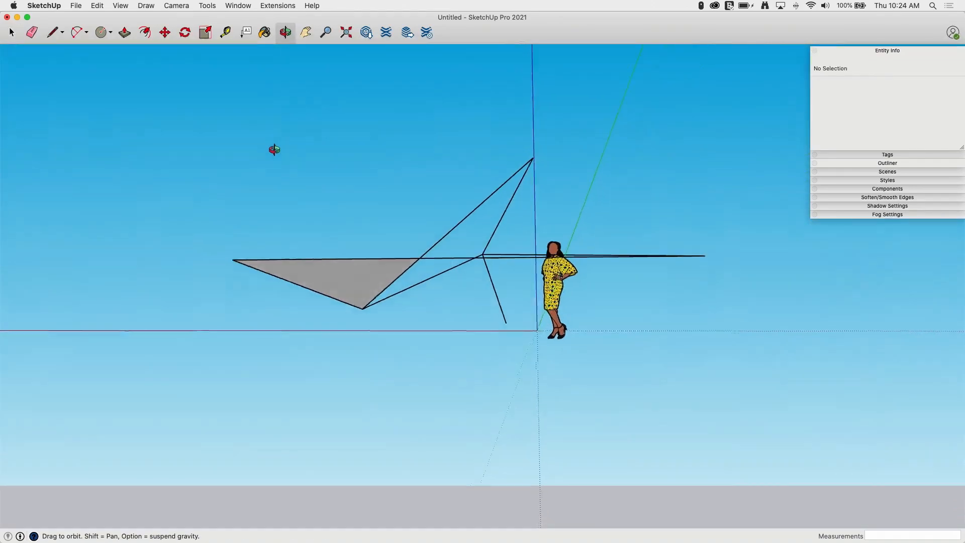
pyautogui.moveTo(274, 150); pyautogui.dragTo(632, 399)
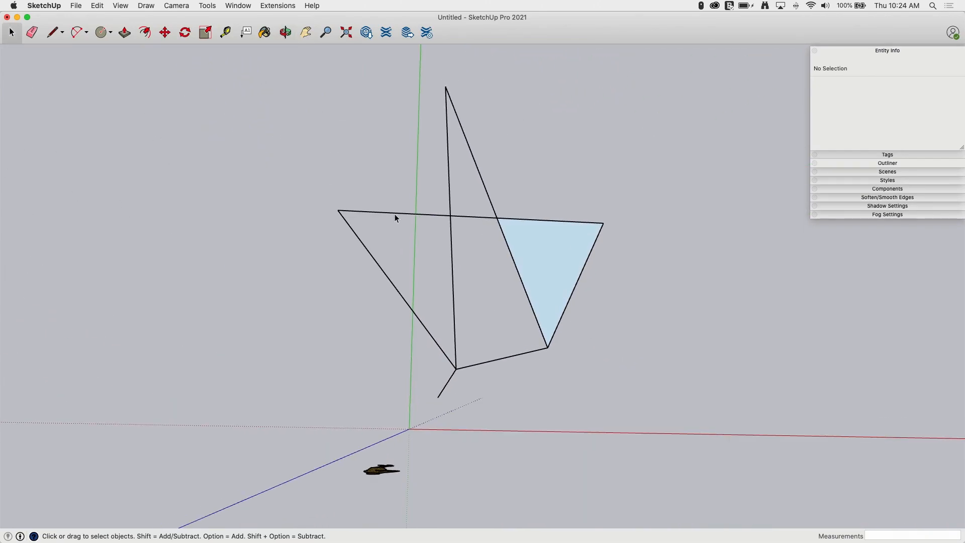
pyautogui.moveTo(441, 226)
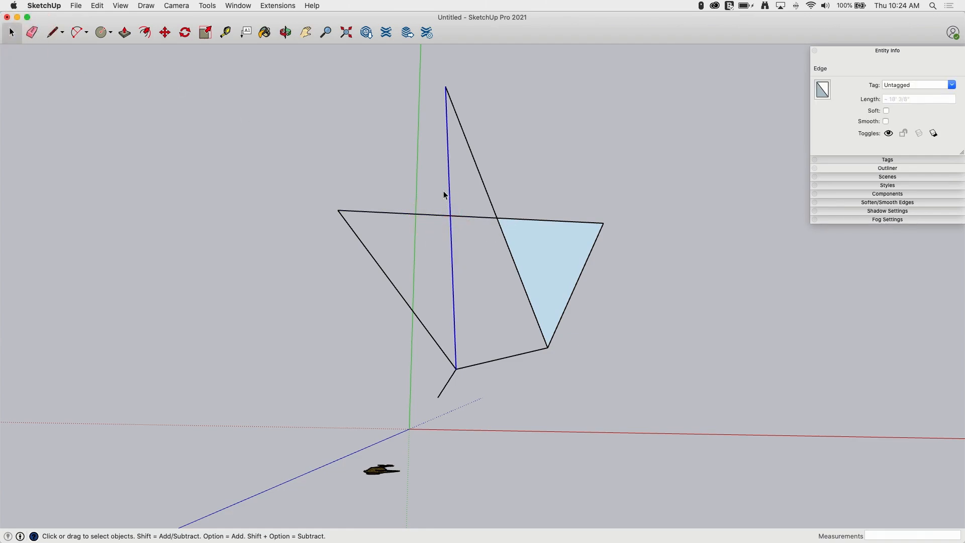
pyautogui.click(454, 235)
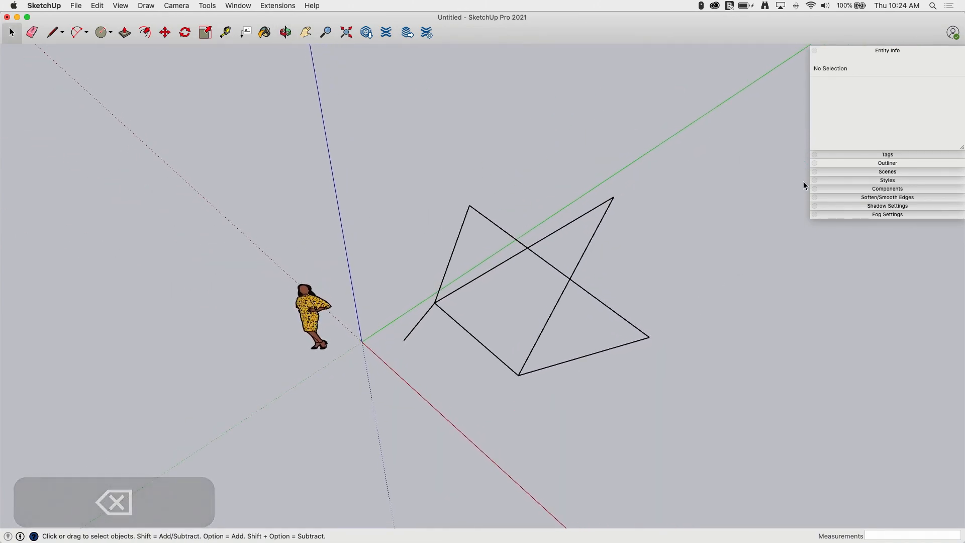
# Step: Turn on Endpoints in the Styles panel's Edge settings so every line end is marked
pyautogui.click(886, 180)
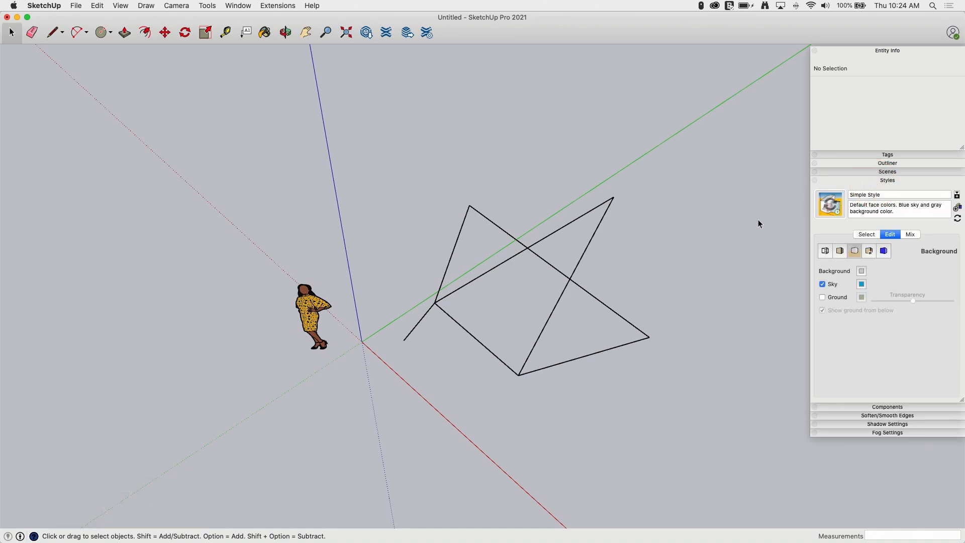
pyautogui.moveTo(556, 201)
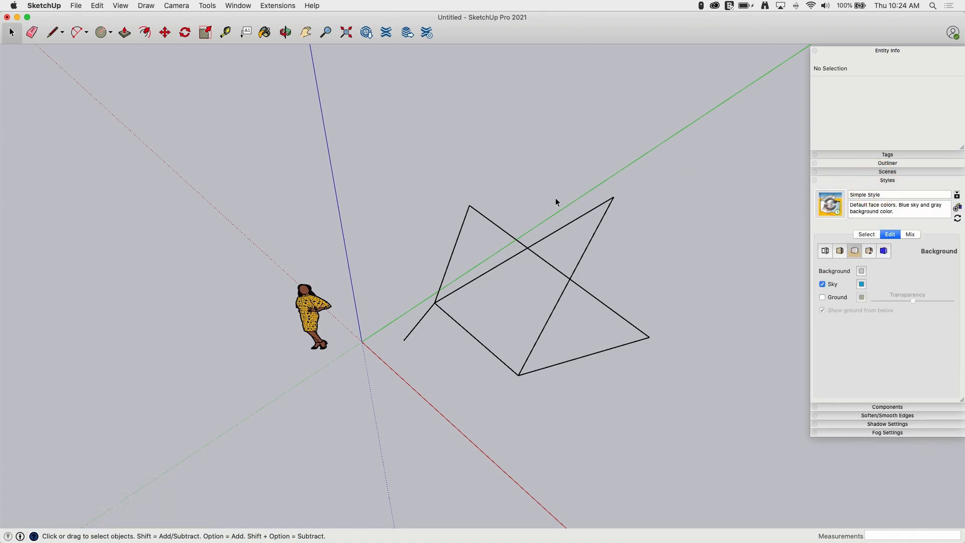
pyautogui.moveTo(842, 236)
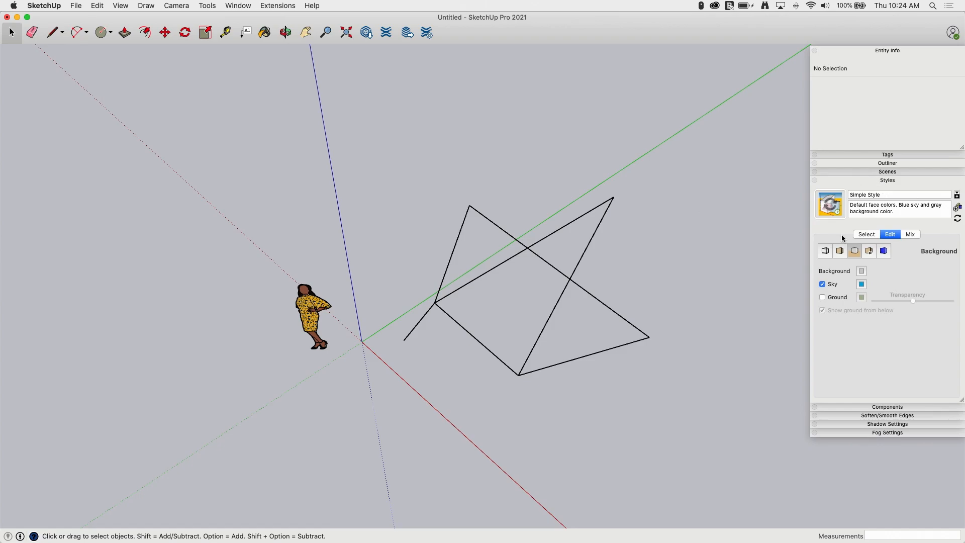
pyautogui.click(823, 251)
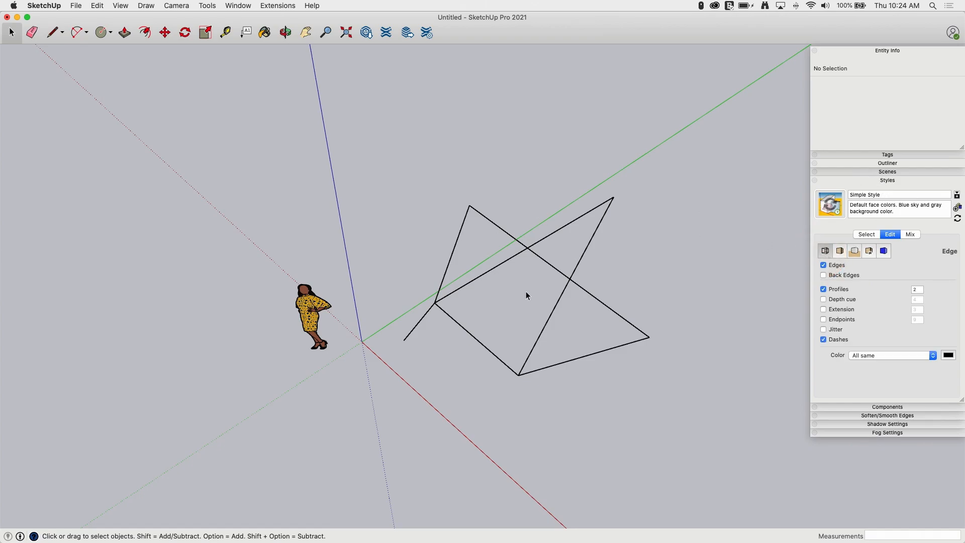
pyautogui.click(284, 32)
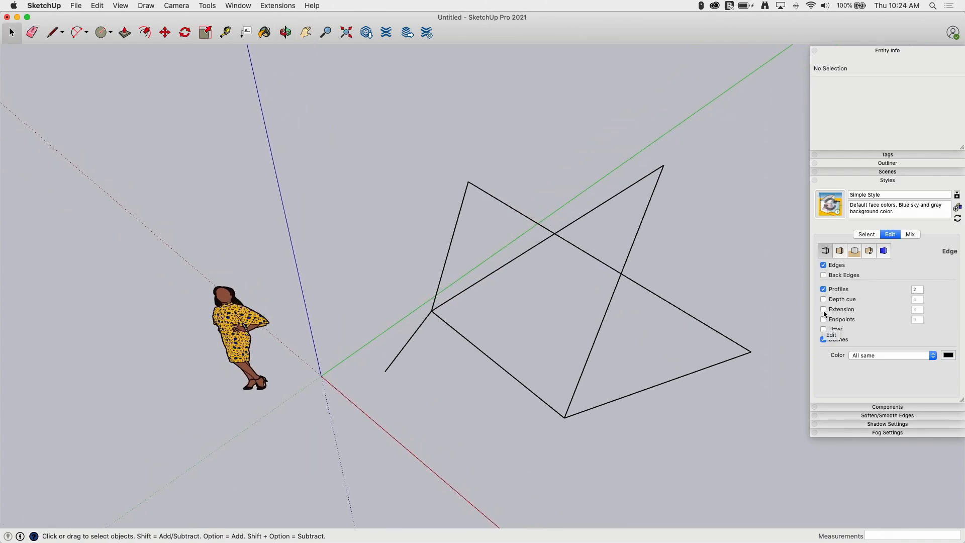
pyautogui.click(823, 319)
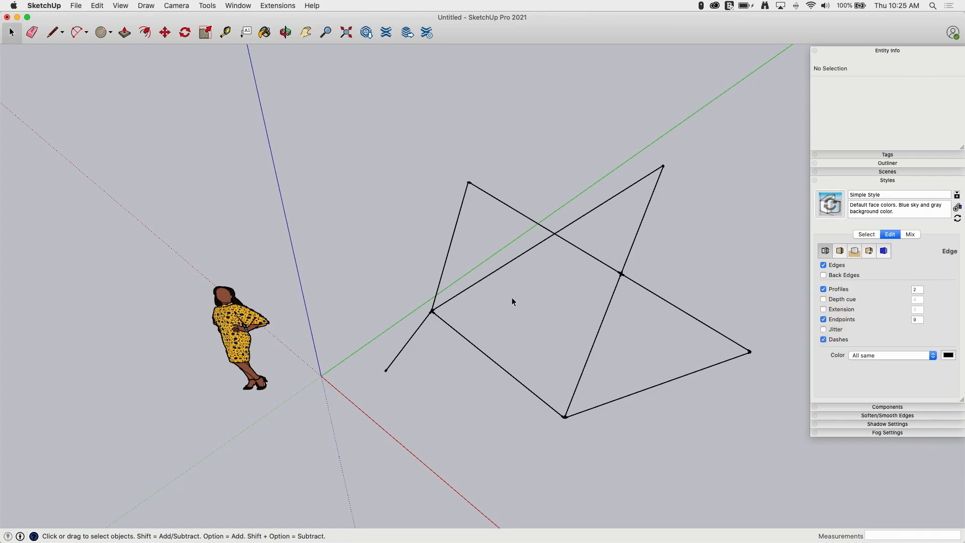
pyautogui.moveTo(561, 421)
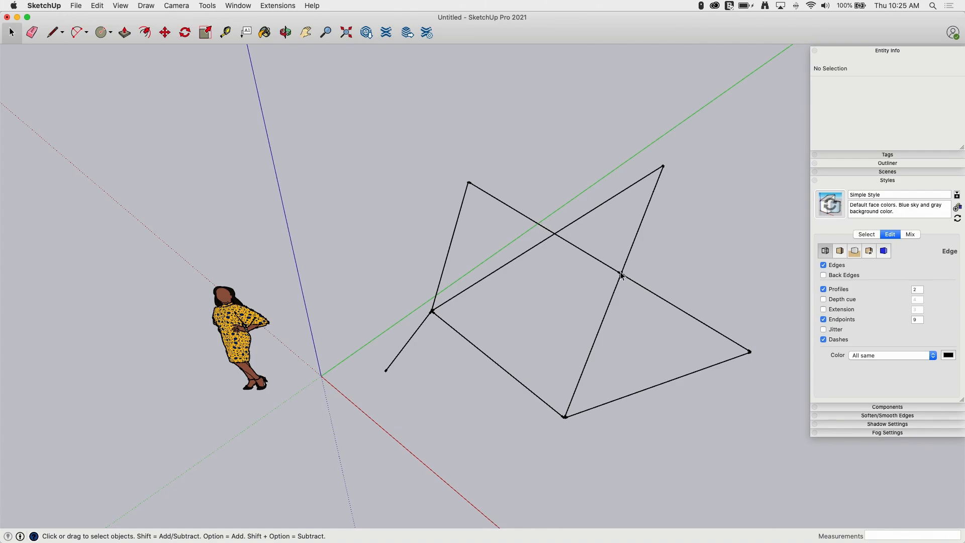
# Step: Close a triangle with a new line, delete its face, and switch Endpoints off again
pyautogui.click(50, 31)
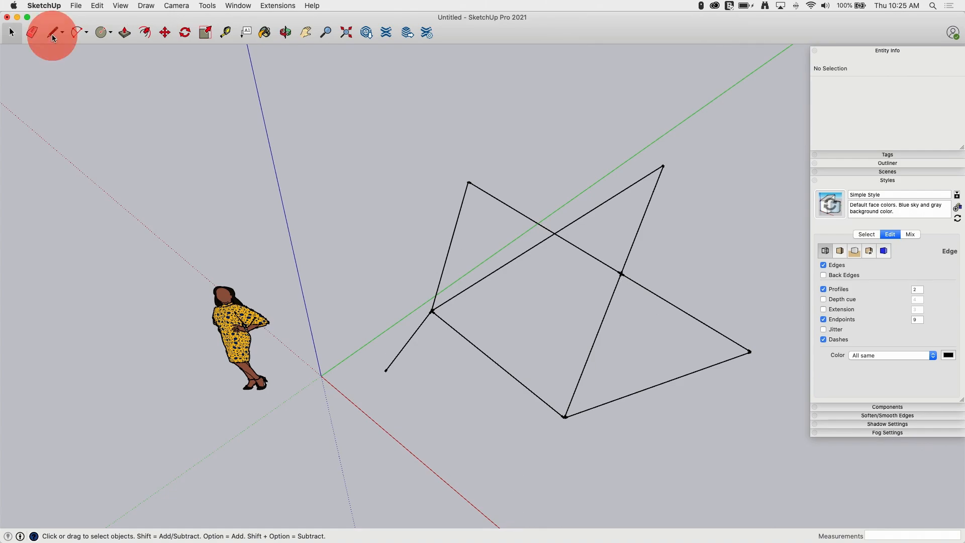
pyautogui.click(50, 32)
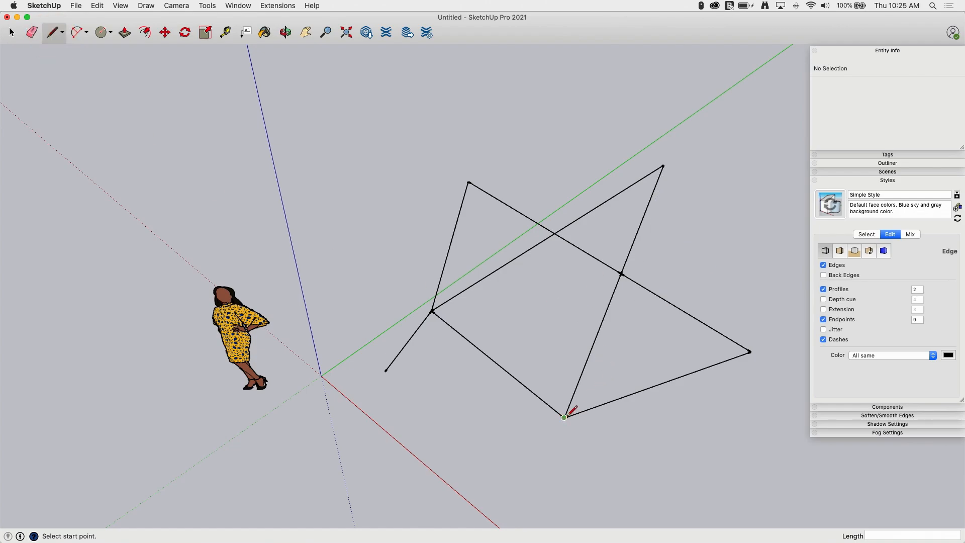
pyautogui.moveTo(430, 311)
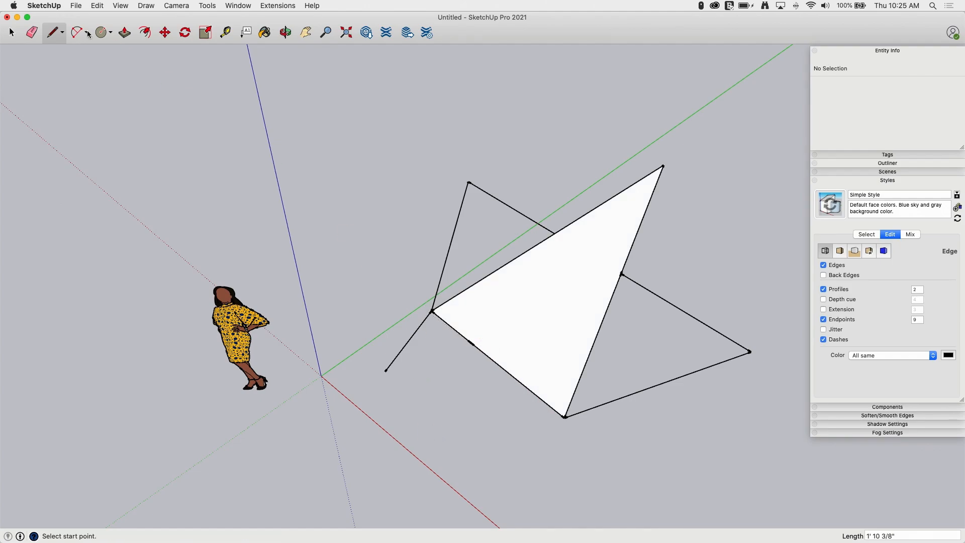
pyautogui.click(10, 31)
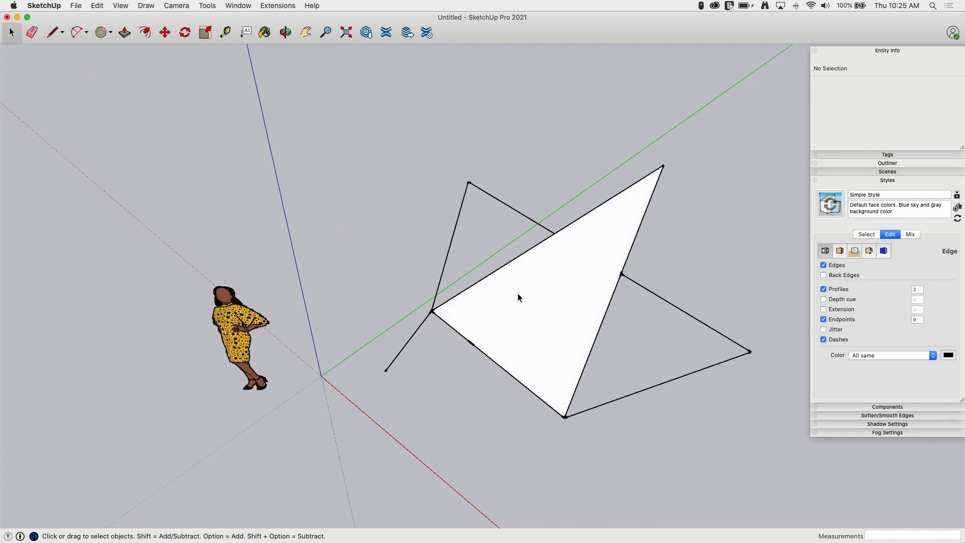
pyautogui.press('delete')
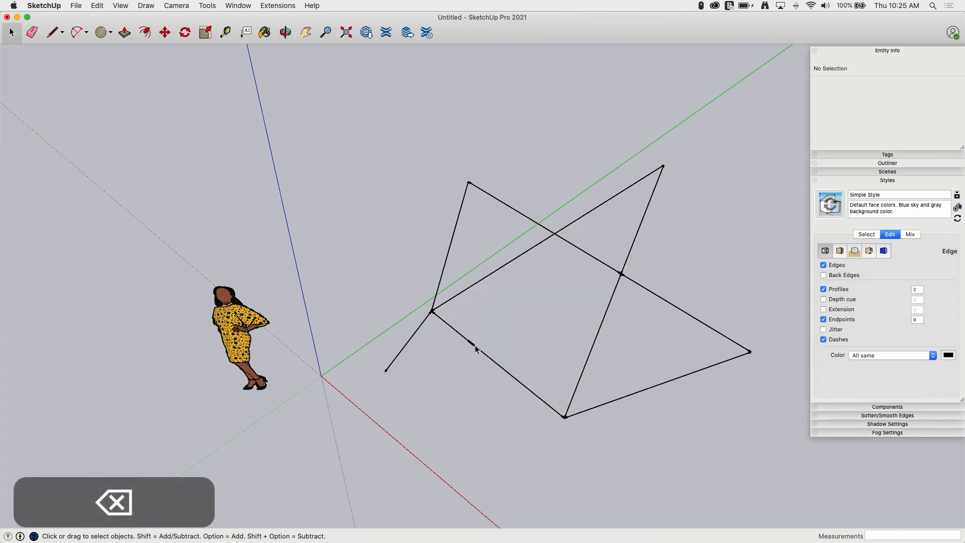
pyautogui.moveTo(437, 324)
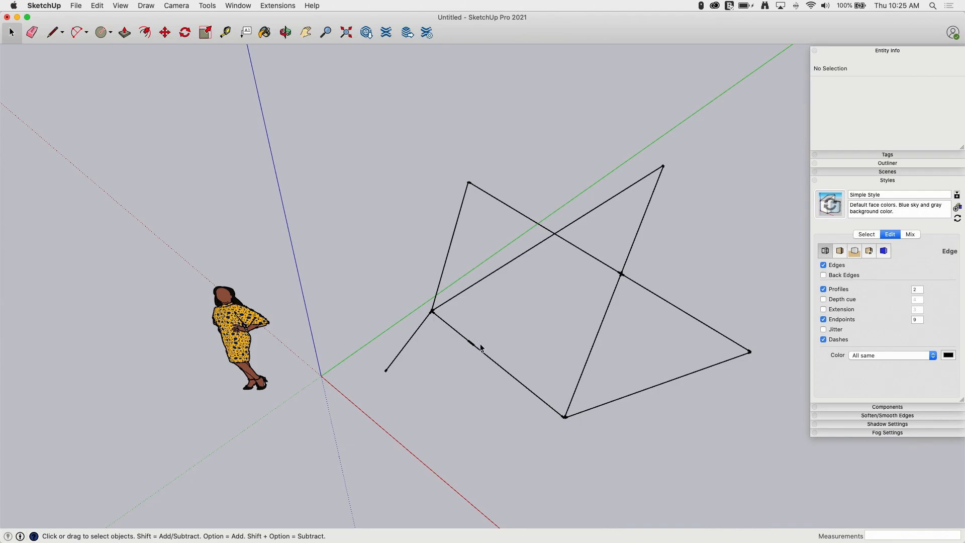
pyautogui.moveTo(466, 333)
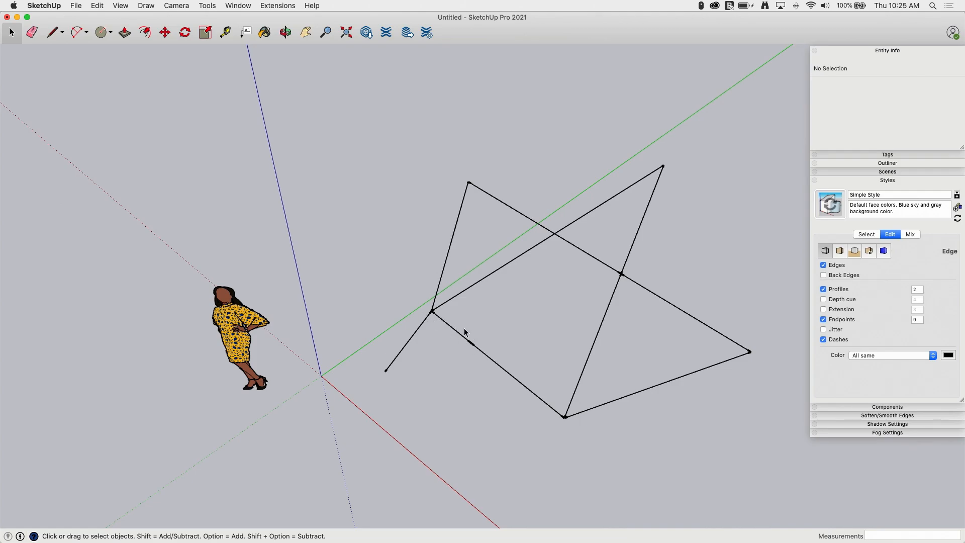
pyautogui.moveTo(499, 368)
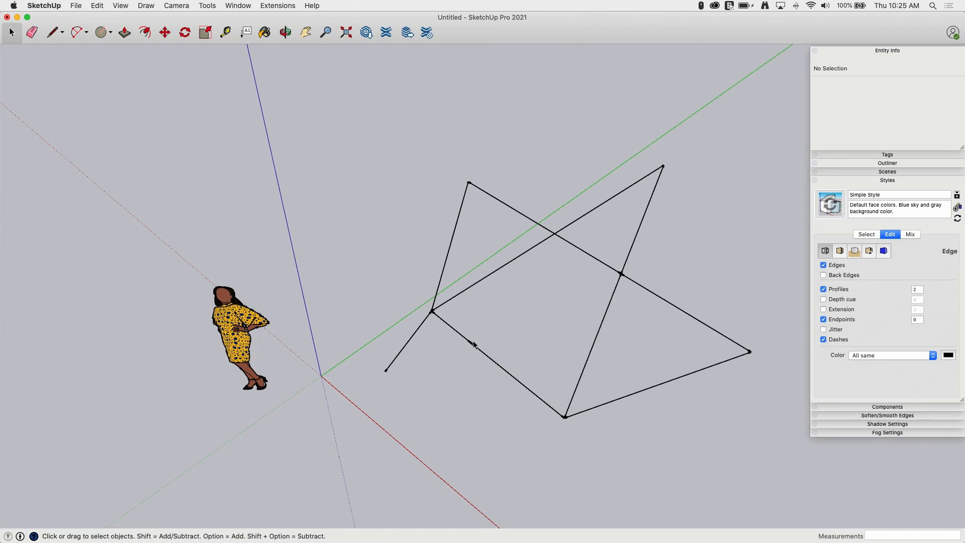
pyautogui.click(823, 320)
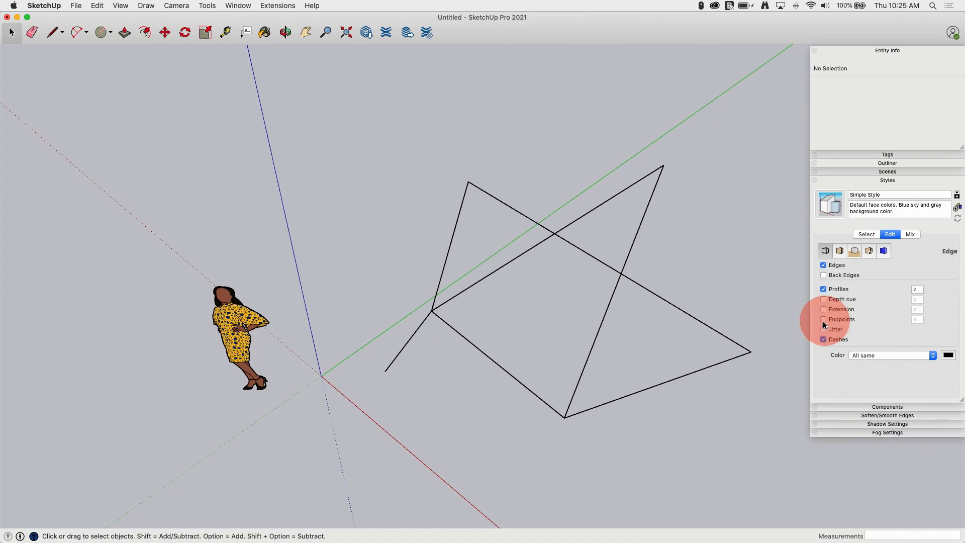
# Step: Try Endpoints and Extension on the edges in the Edge settings
pyautogui.click(823, 320)
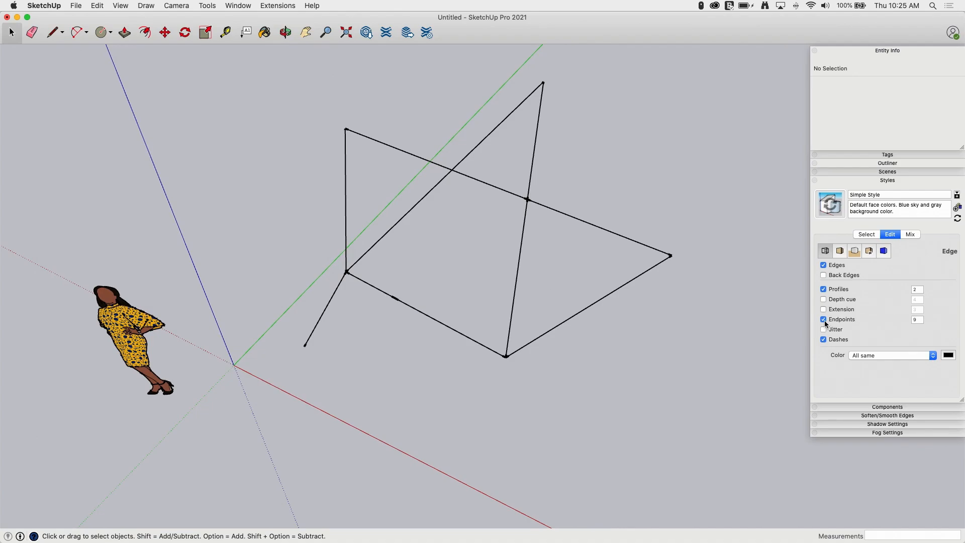
pyautogui.click(823, 310)
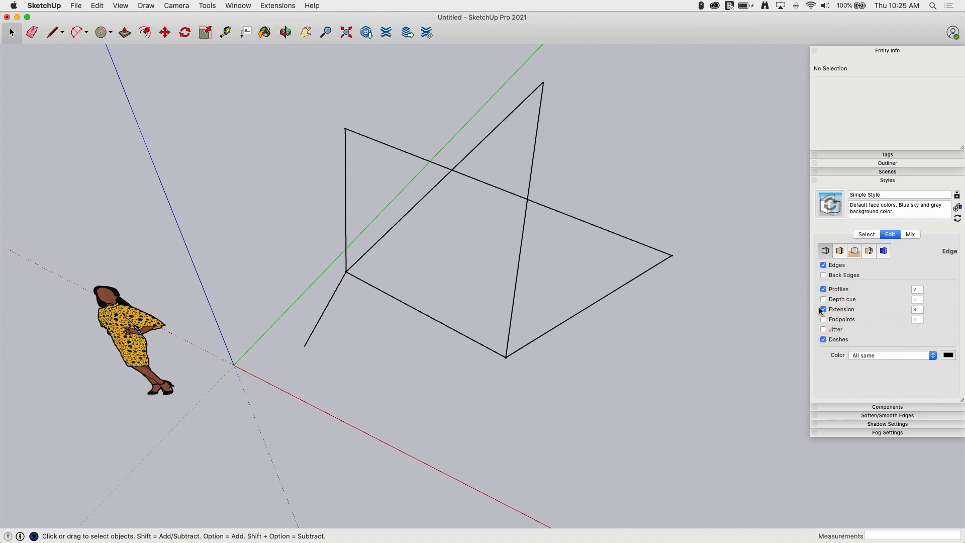
pyautogui.click(823, 320)
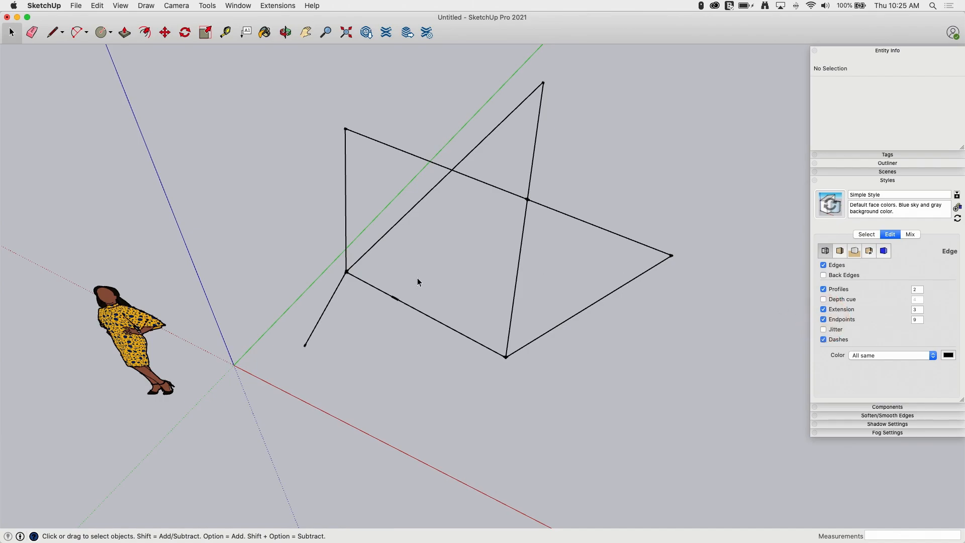
pyautogui.moveTo(559, 185)
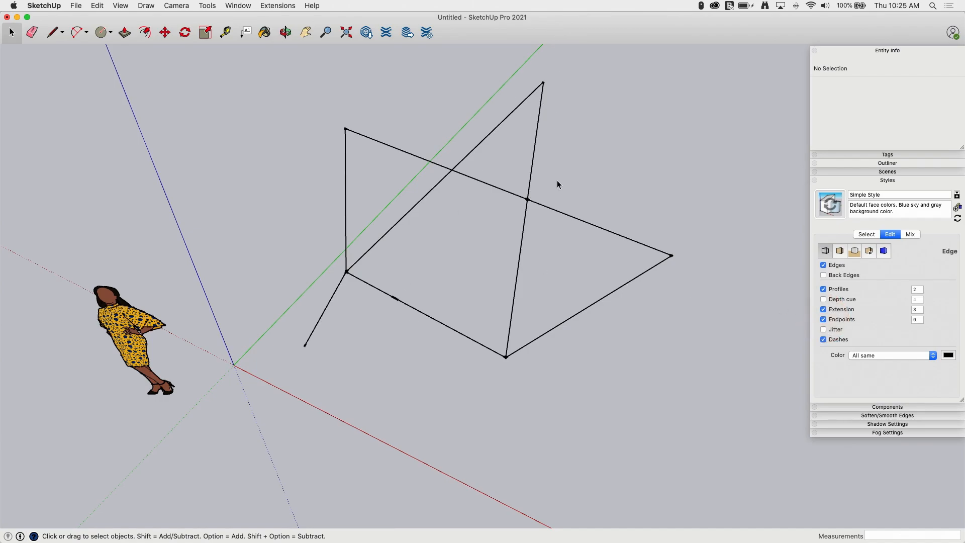
pyautogui.moveTo(515, 362)
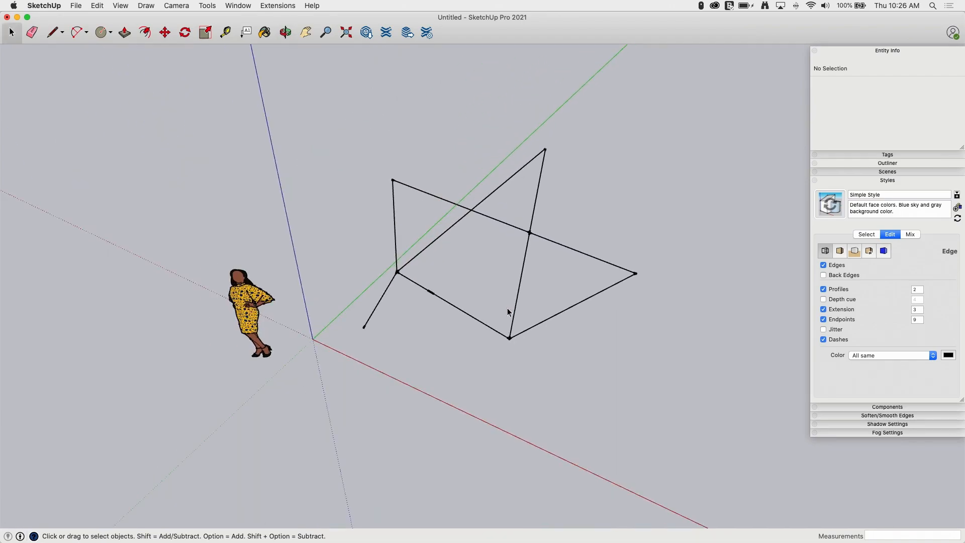
pyautogui.moveTo(467, 322)
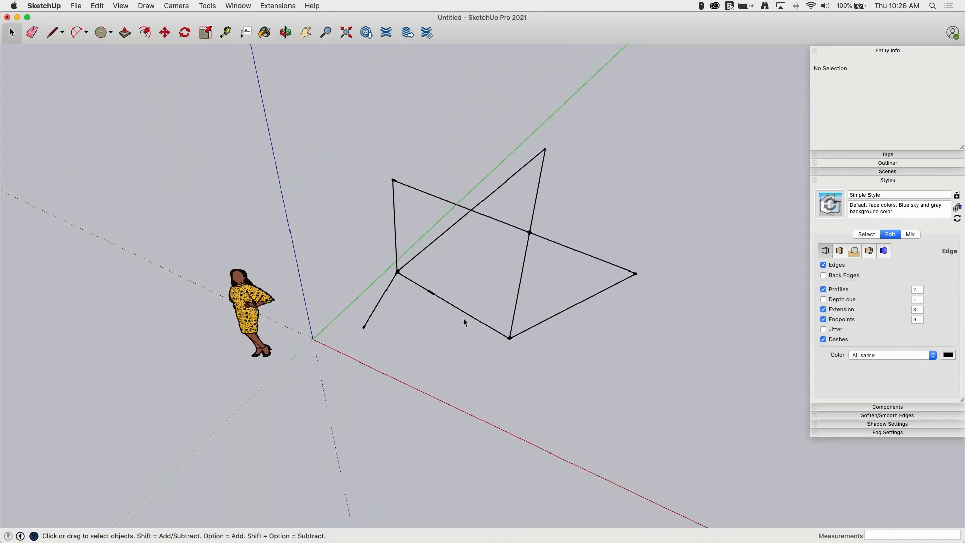
# Step: Switch Extension and Endpoints both off again
pyautogui.click(823, 320)
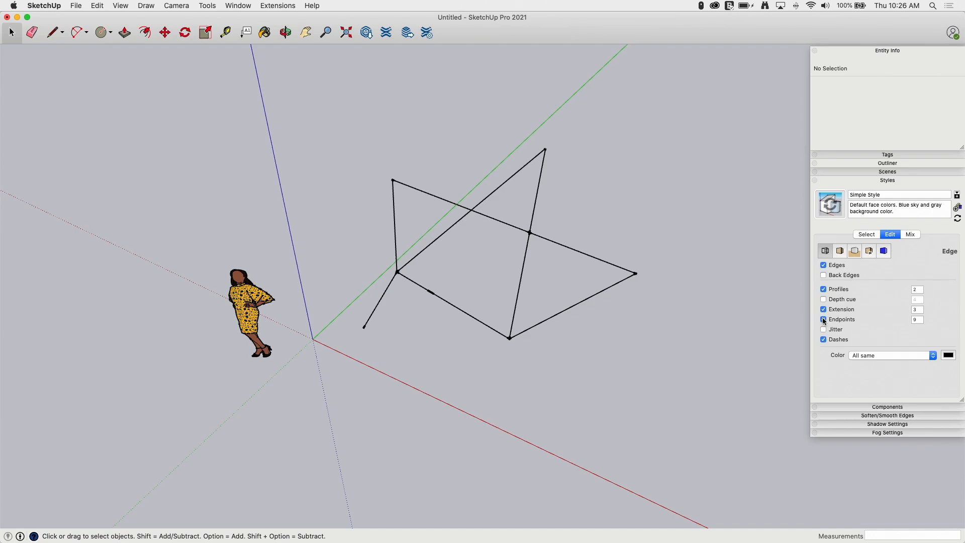
pyautogui.click(823, 319)
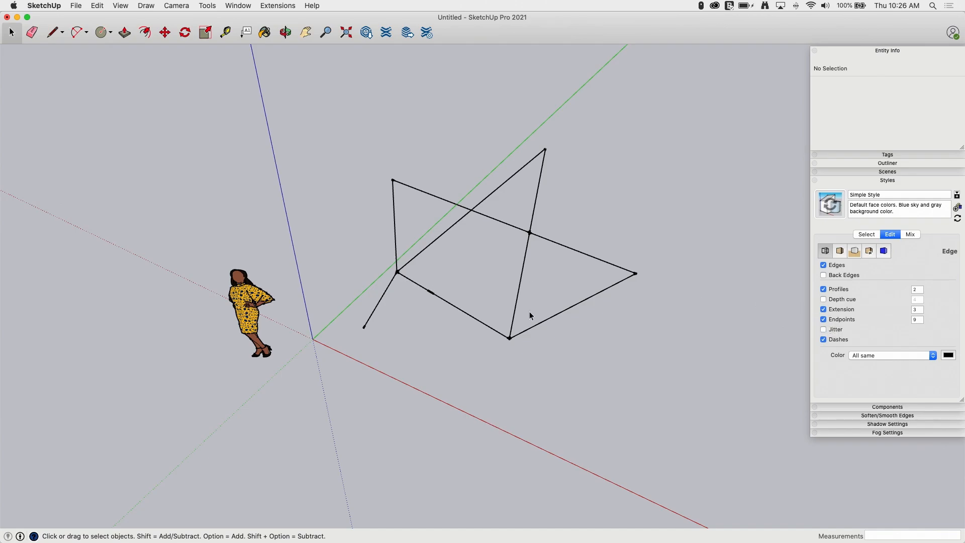
pyautogui.click(822, 309)
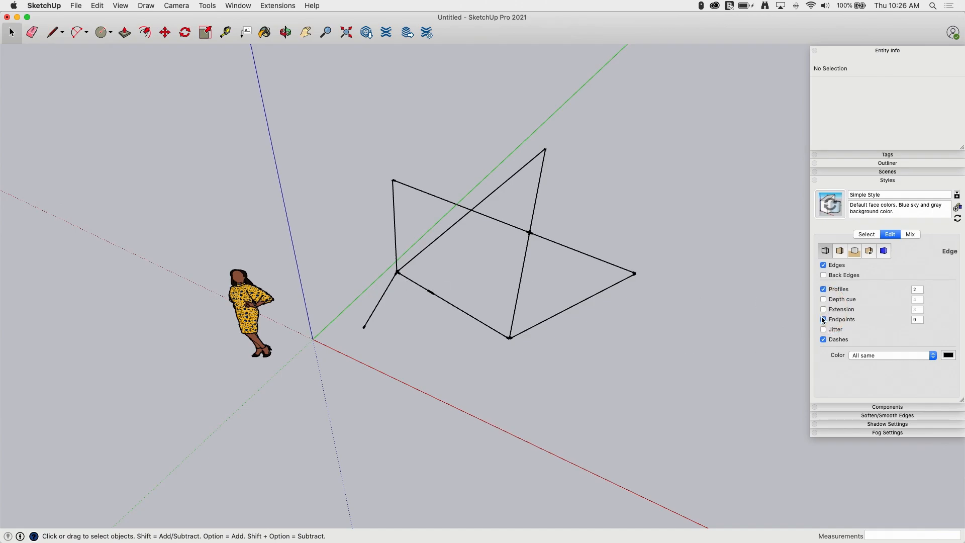
pyautogui.click(823, 319)
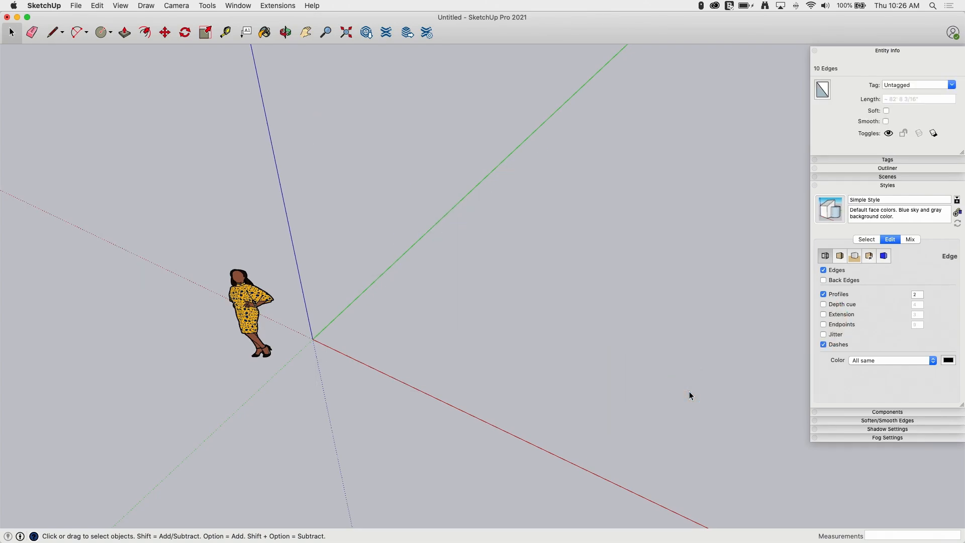
# Step: Erase the selected lines and start a Rectangle on the ground beside the figure
pyautogui.press('Delete')
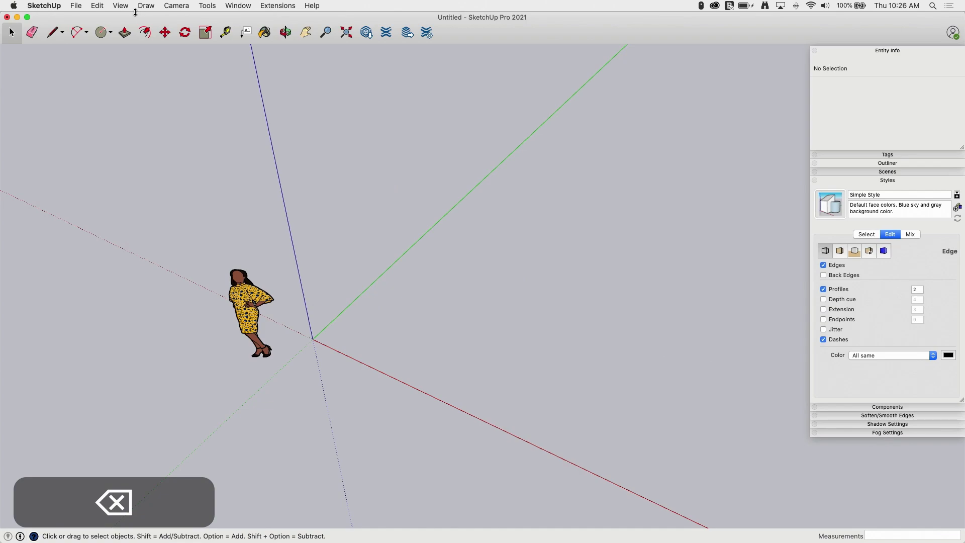
pyautogui.click(81, 31)
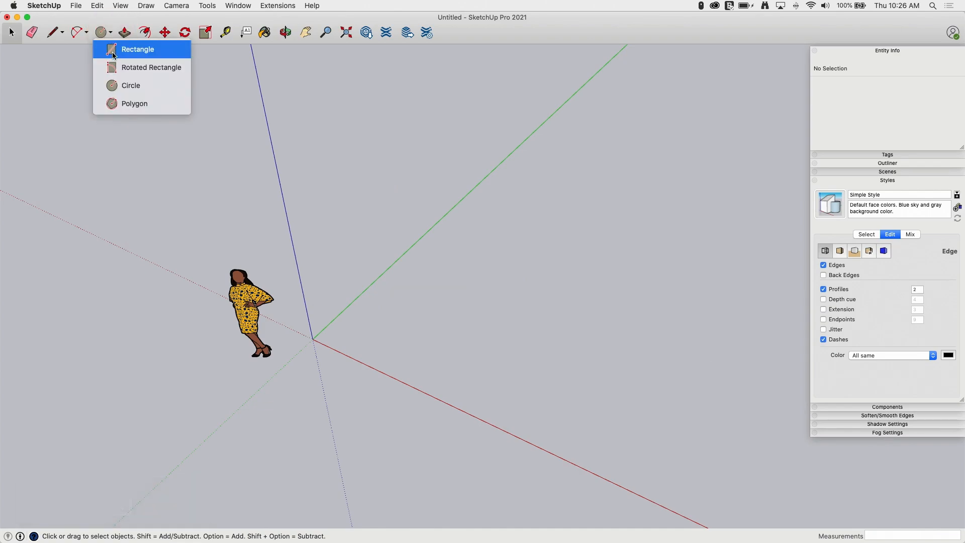
pyautogui.click(137, 48)
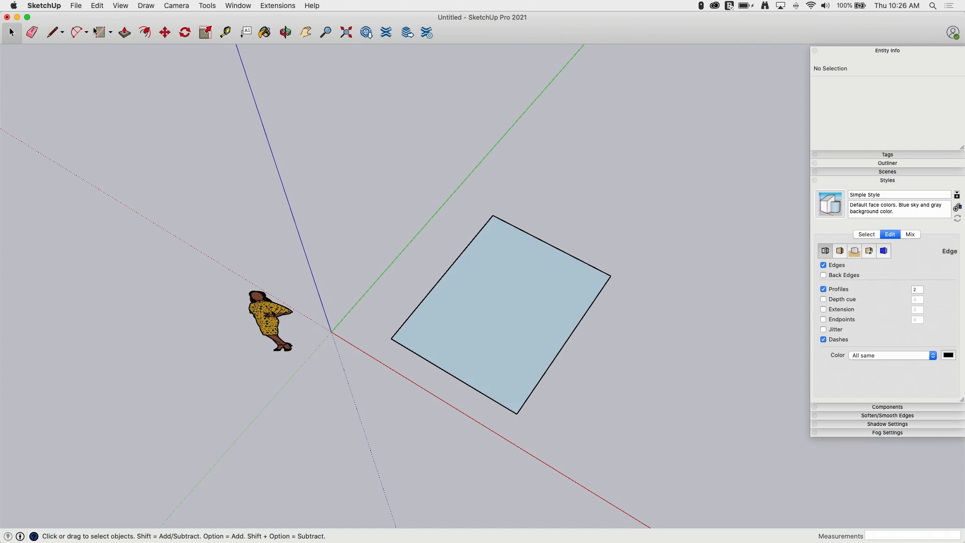
pyautogui.moveTo(720, 382)
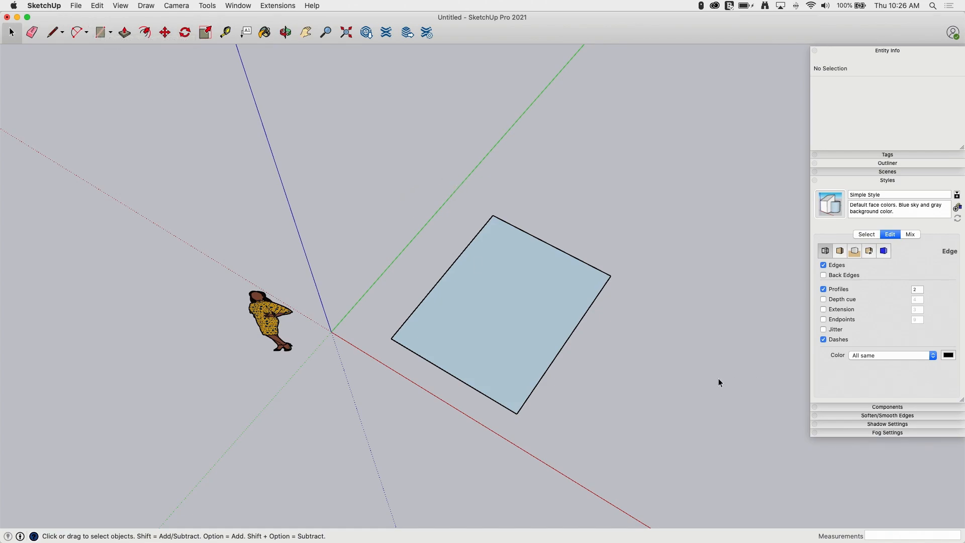
pyautogui.moveTo(476, 233)
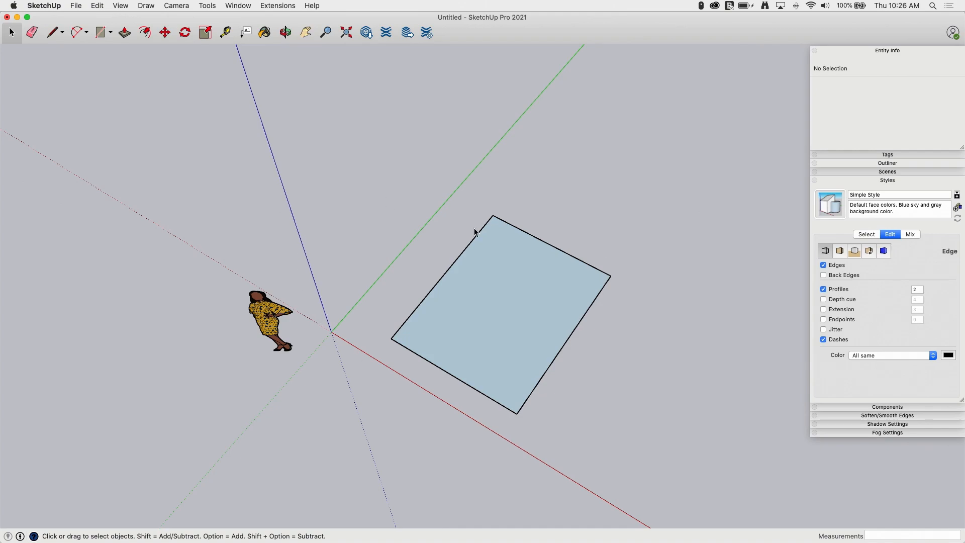
pyautogui.moveTo(504, 153)
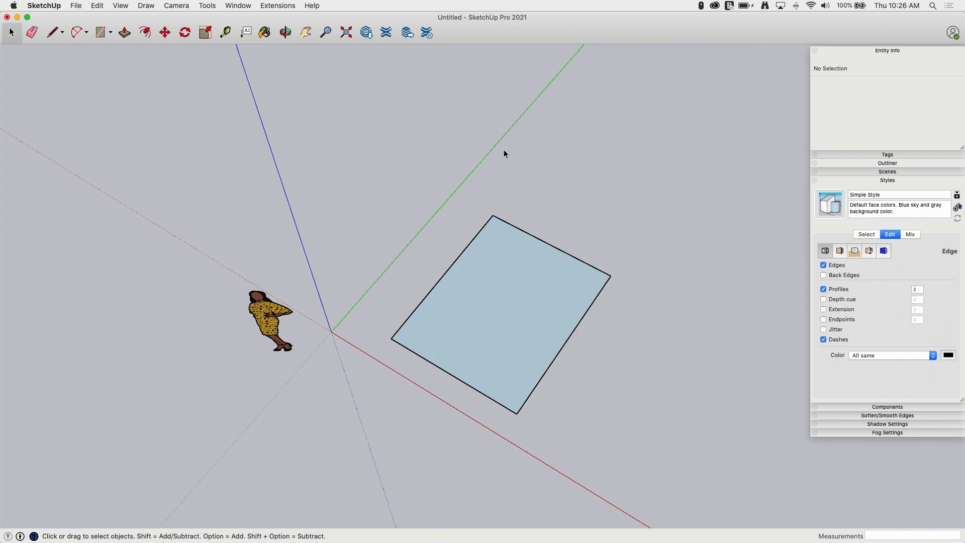
# Step: Push/Pull the rectangle up into a box, then undo the extrusion
pyautogui.click(123, 31)
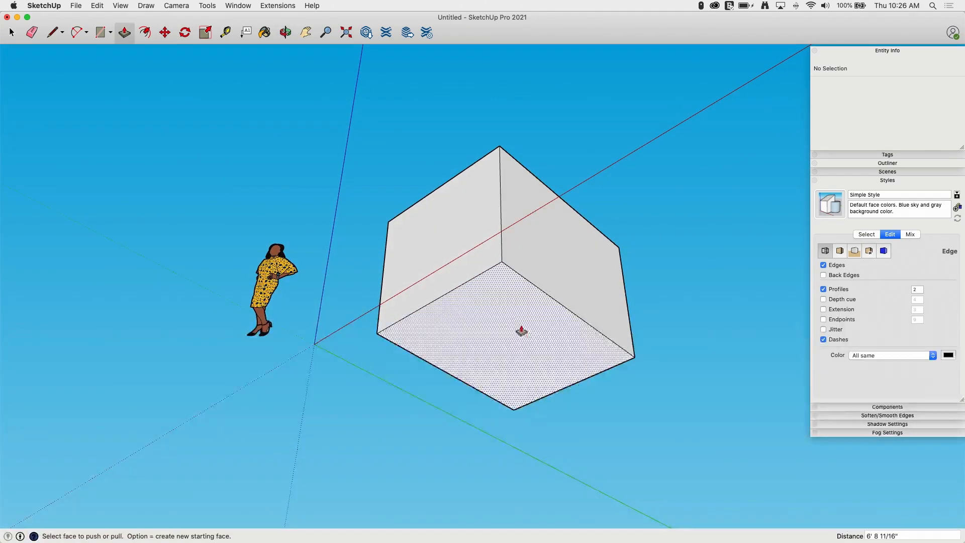
pyautogui.click(520, 332)
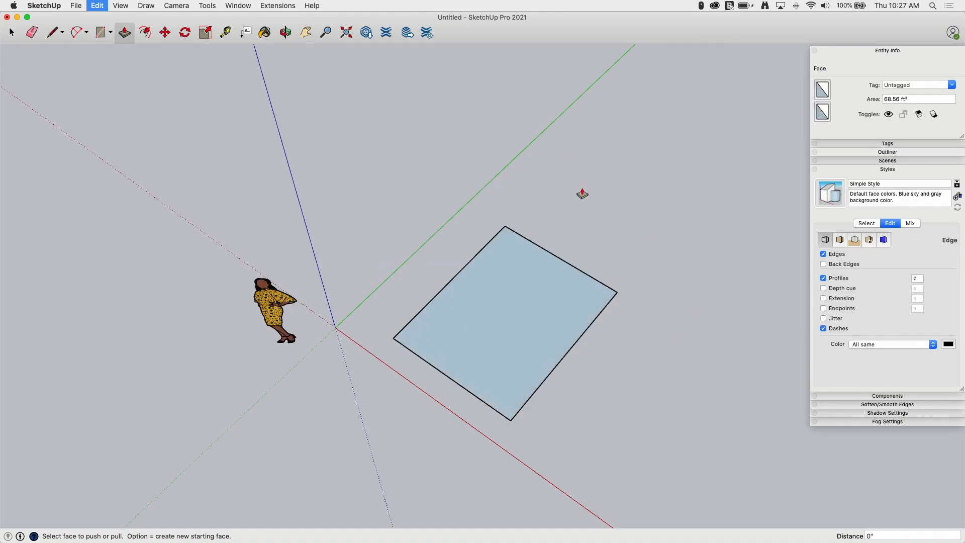
pyautogui.press('cmd+z')
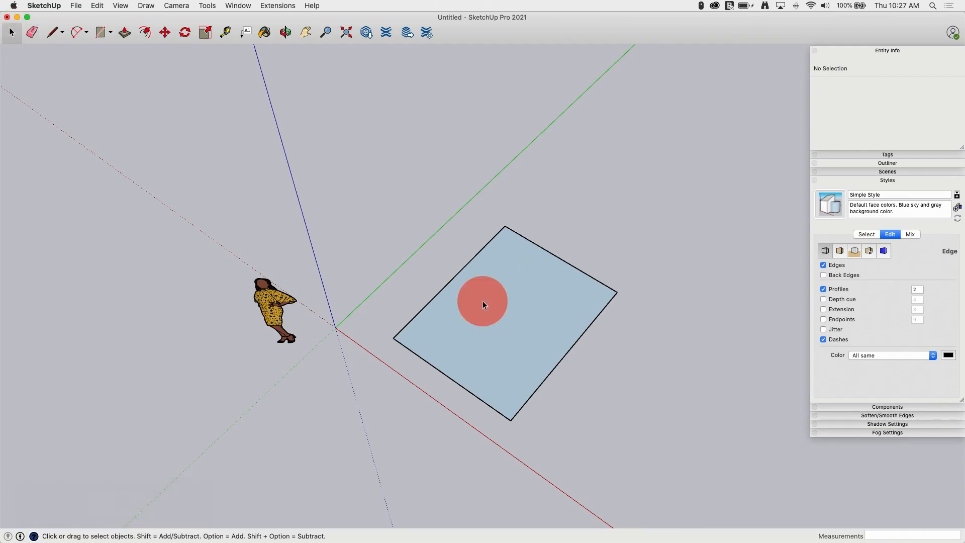
# Step: Reverse the rectangle's face so its white front side faces up
pyautogui.rightClick(483, 305)
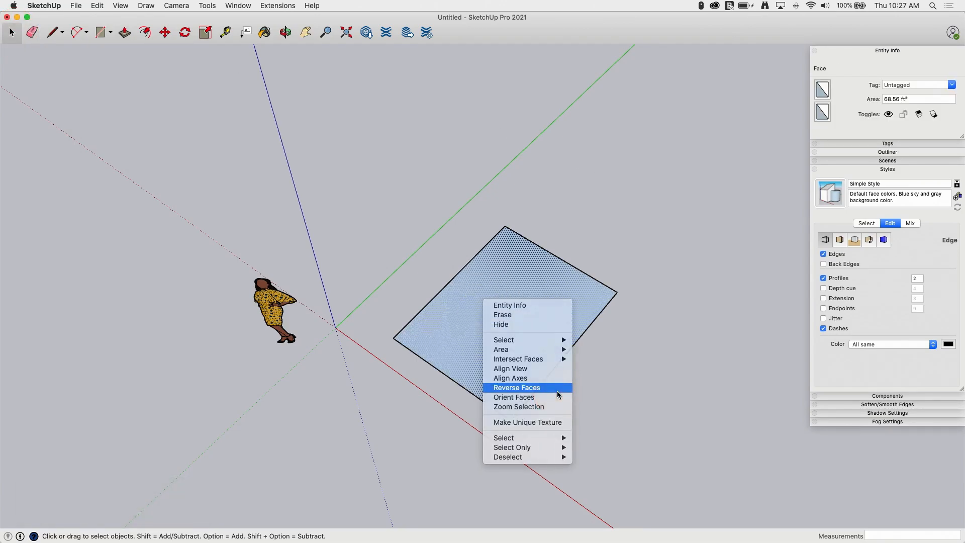
pyautogui.click(516, 388)
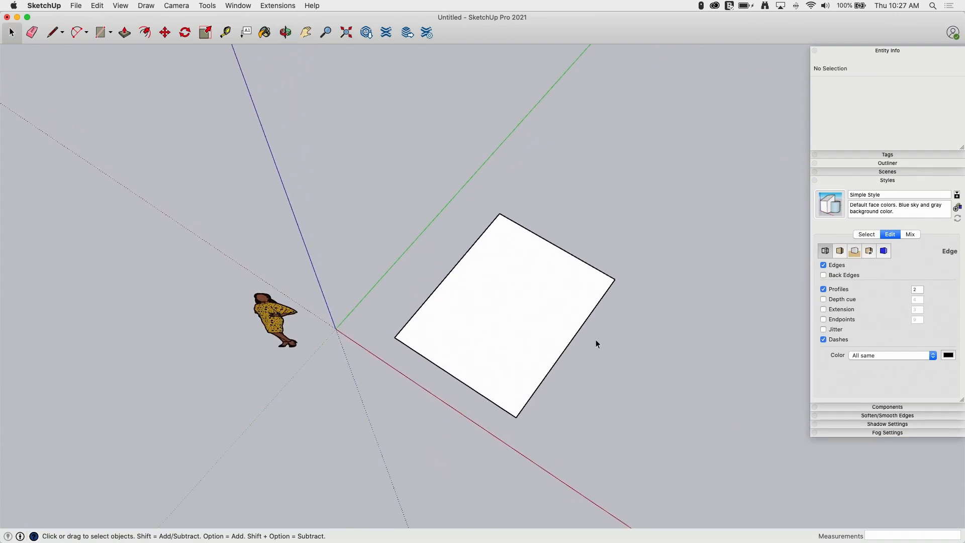
pyautogui.moveTo(493, 281)
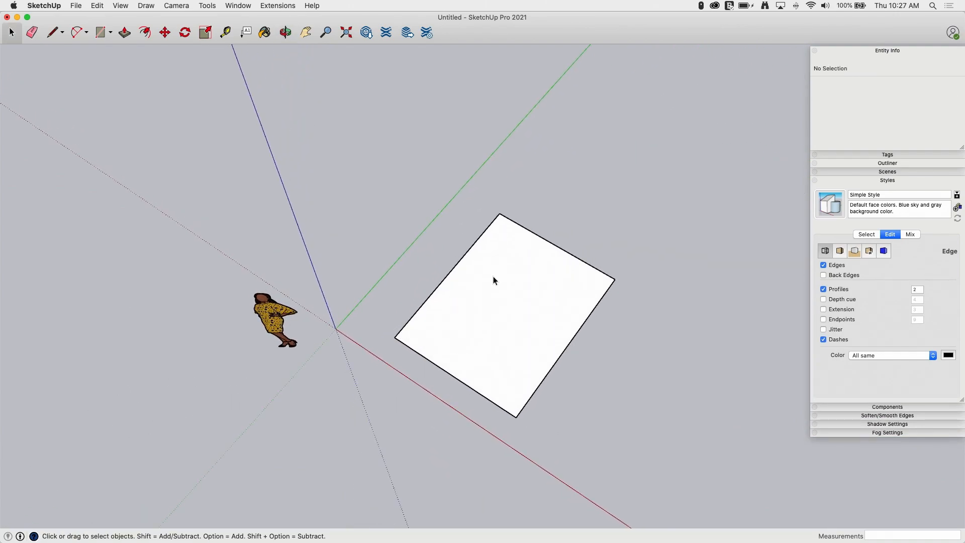
pyautogui.click(494, 279)
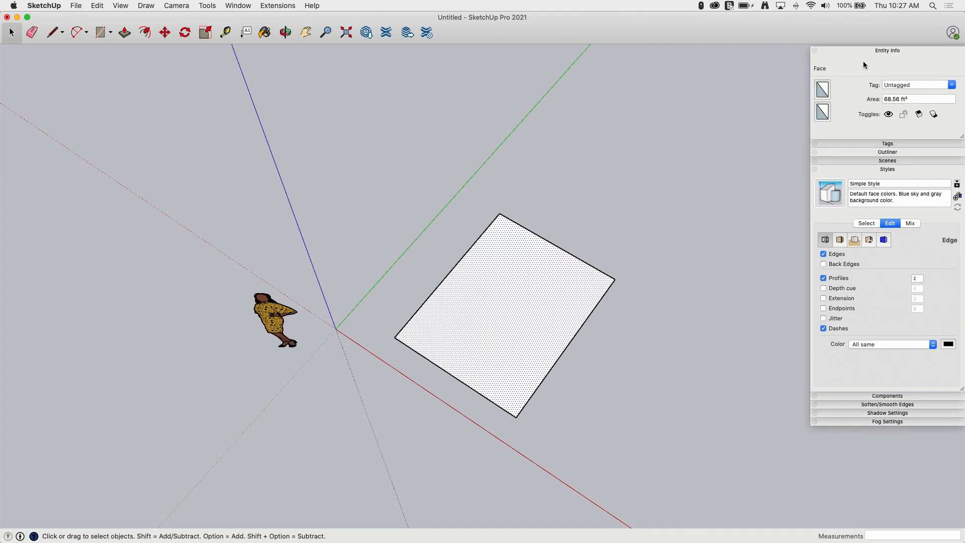
pyautogui.moveTo(402, 317)
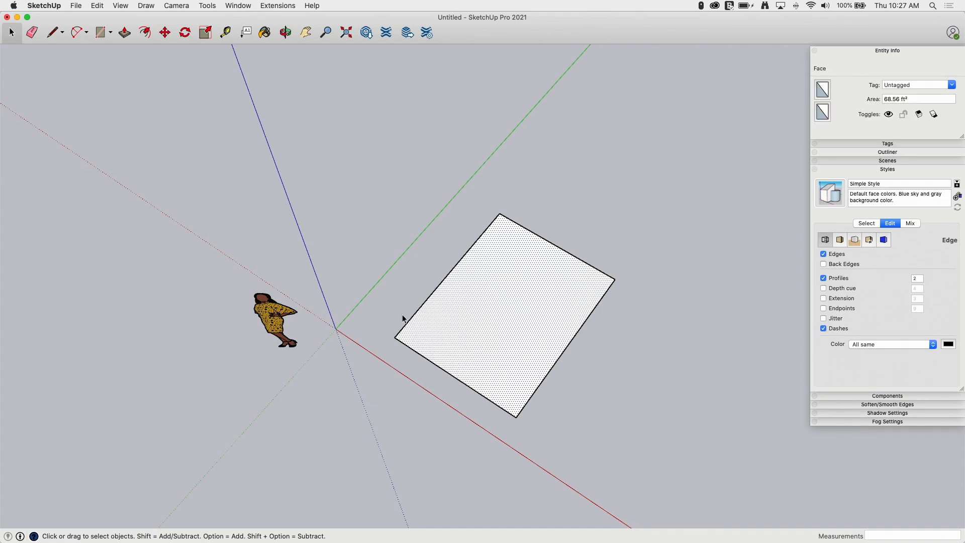
pyautogui.moveTo(572, 318)
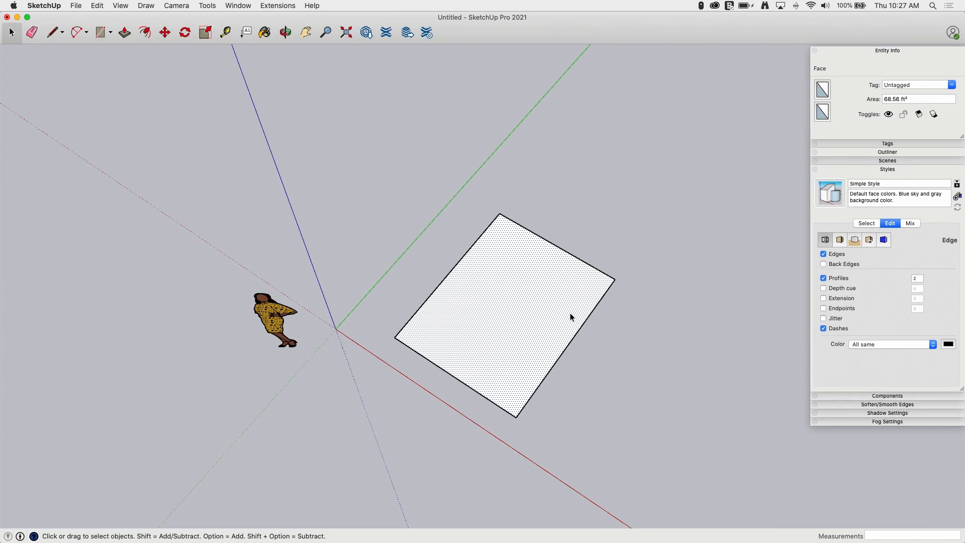
pyautogui.moveTo(626, 310)
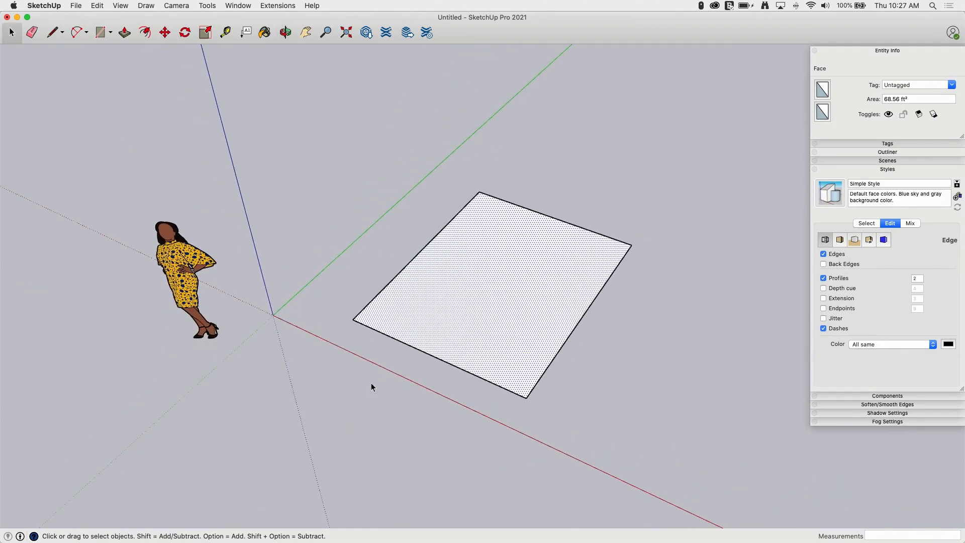
pyautogui.moveTo(77, 50)
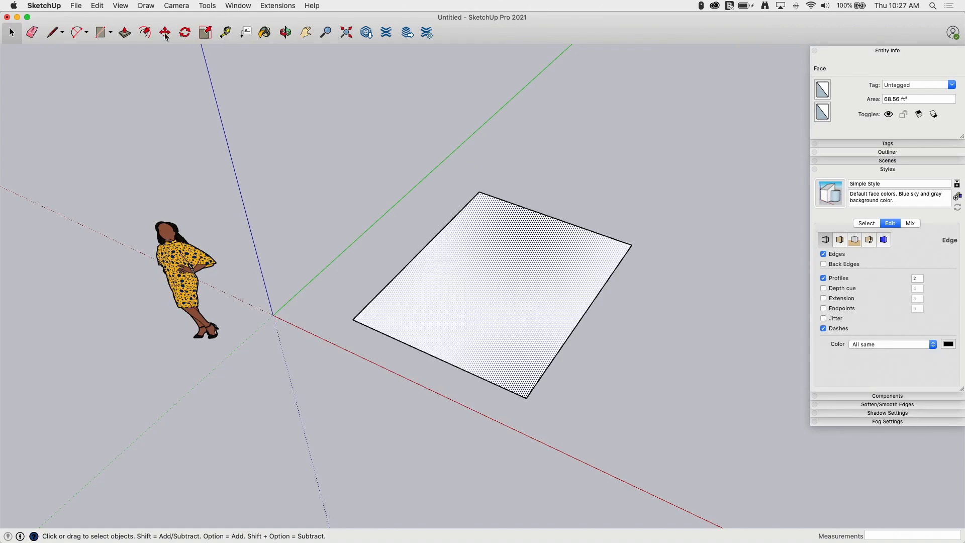
# Step: Move one edge of the rectangle inward, narrowing the face to 49.59 ft²
pyautogui.click(165, 33)
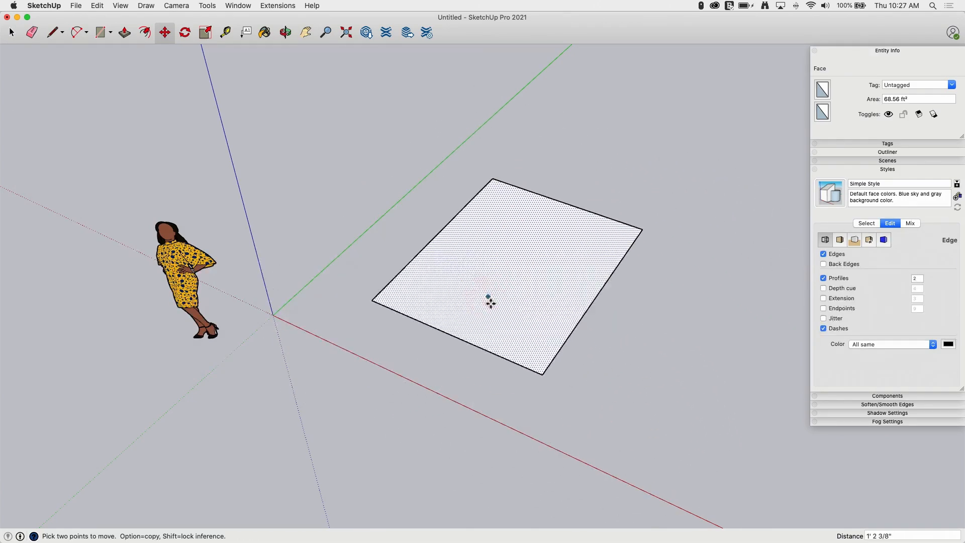
pyautogui.press('space')
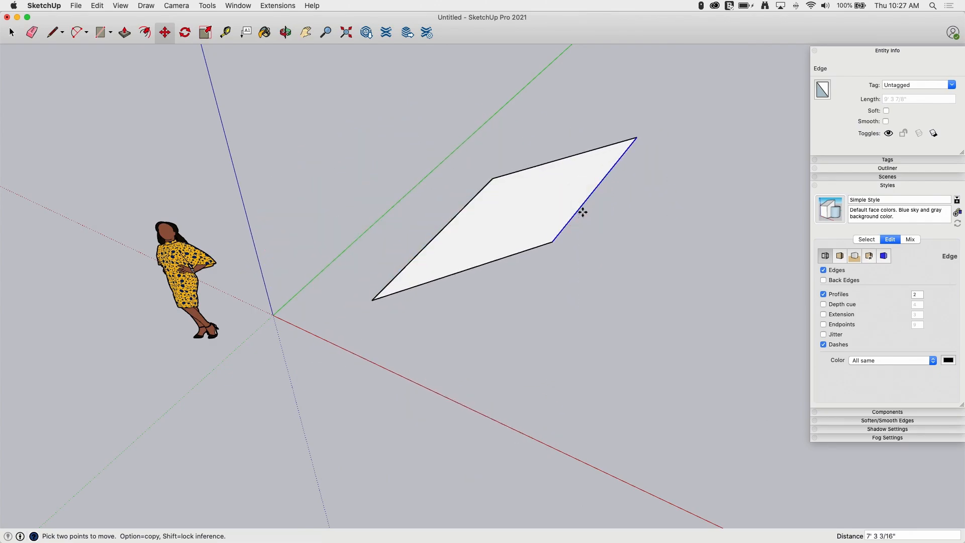
pyautogui.moveTo(582, 212); pyautogui.dragTo(653, 404)
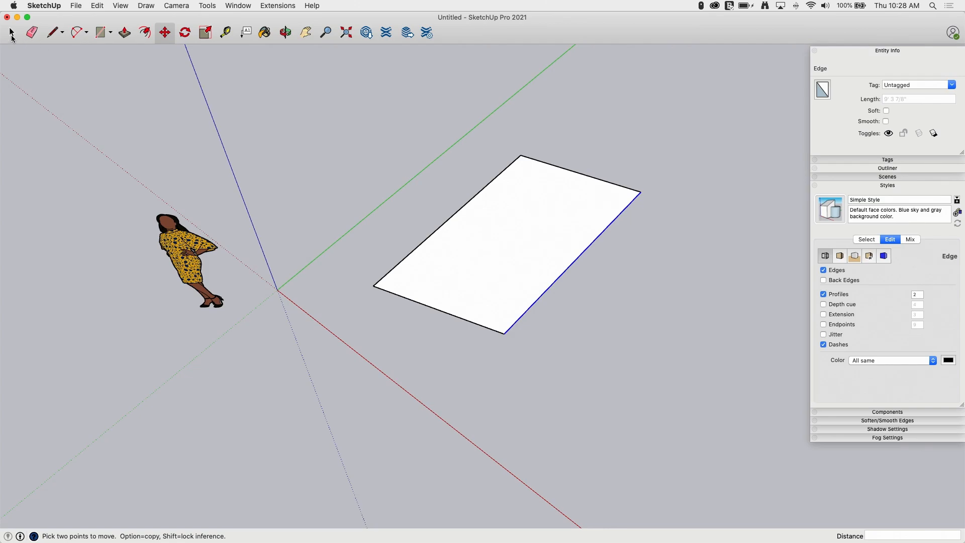
# Step: Reselect the reshaped rectangle face ready to move it again
pyautogui.click(10, 31)
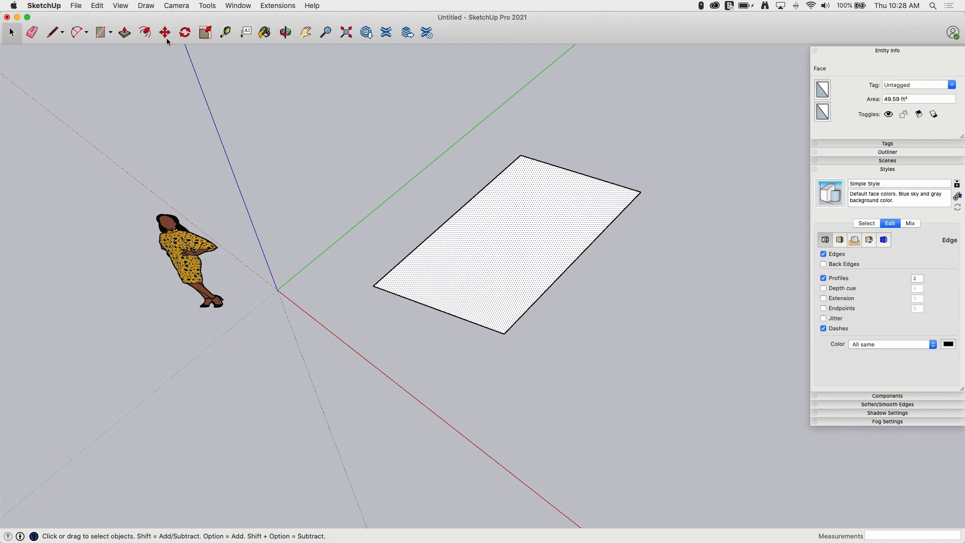
pyautogui.click(165, 32)
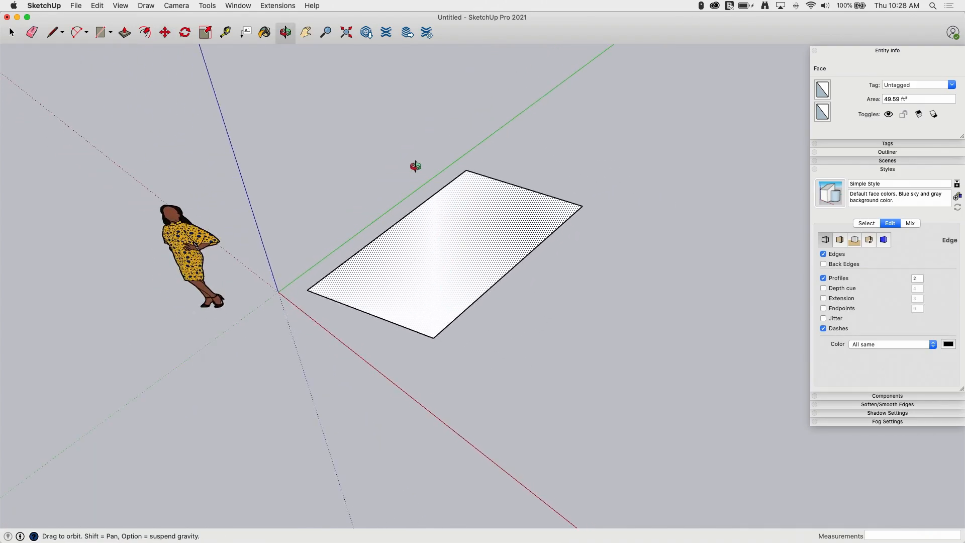
pyautogui.click(165, 32)
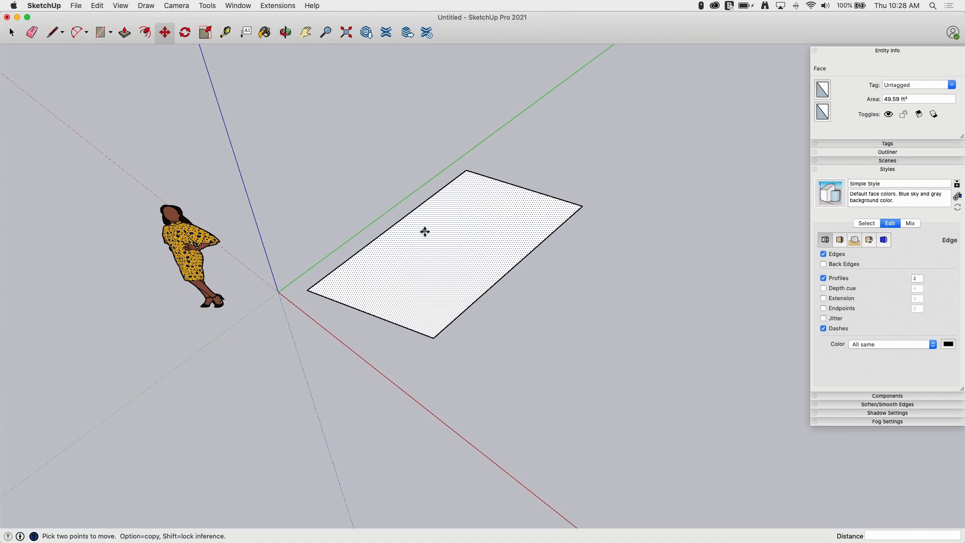
pyautogui.moveTo(170, 64)
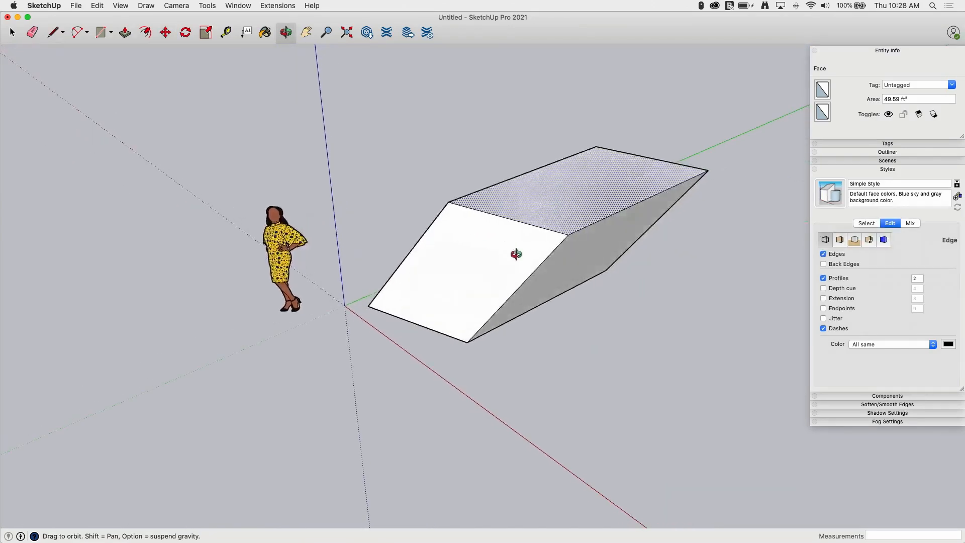
pyautogui.click(165, 32)
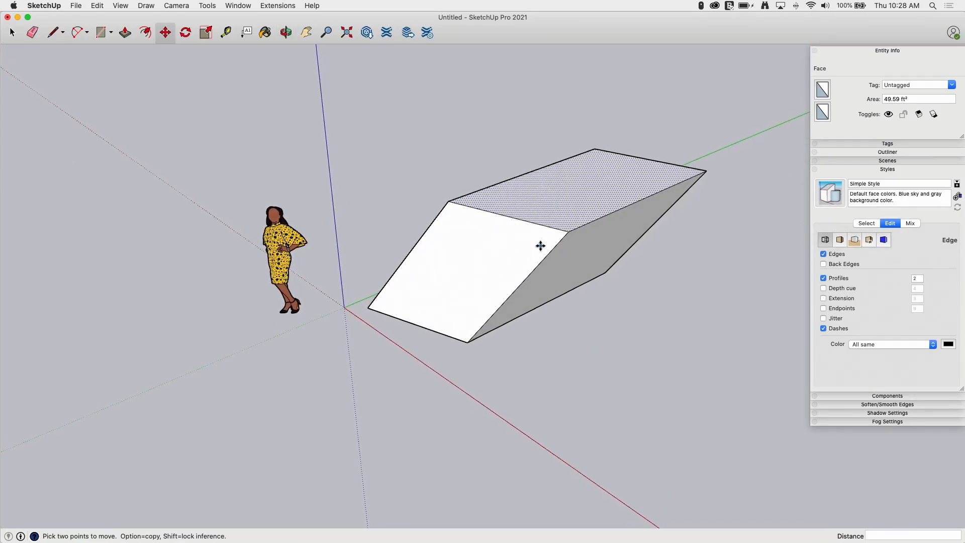
pyautogui.press('cmd+z')
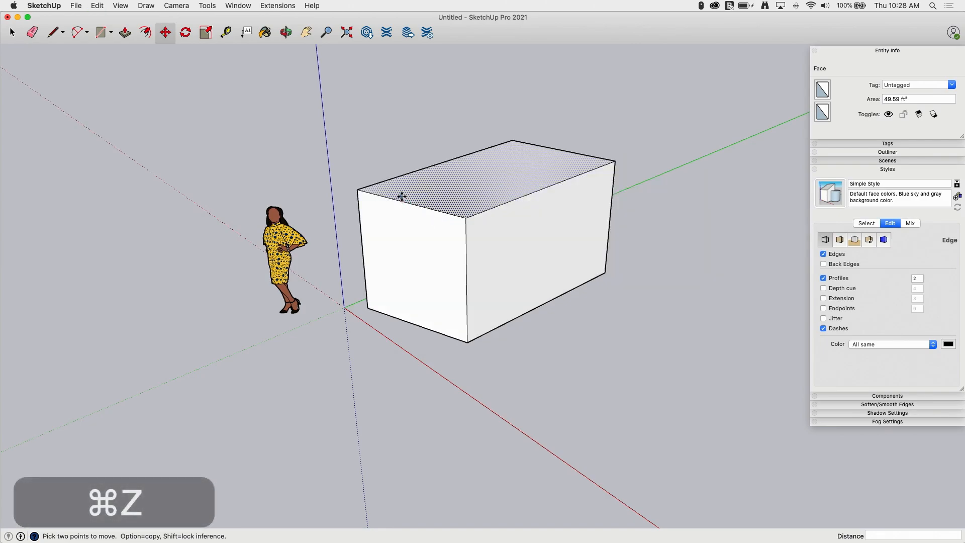
pyautogui.press('cmd+z')
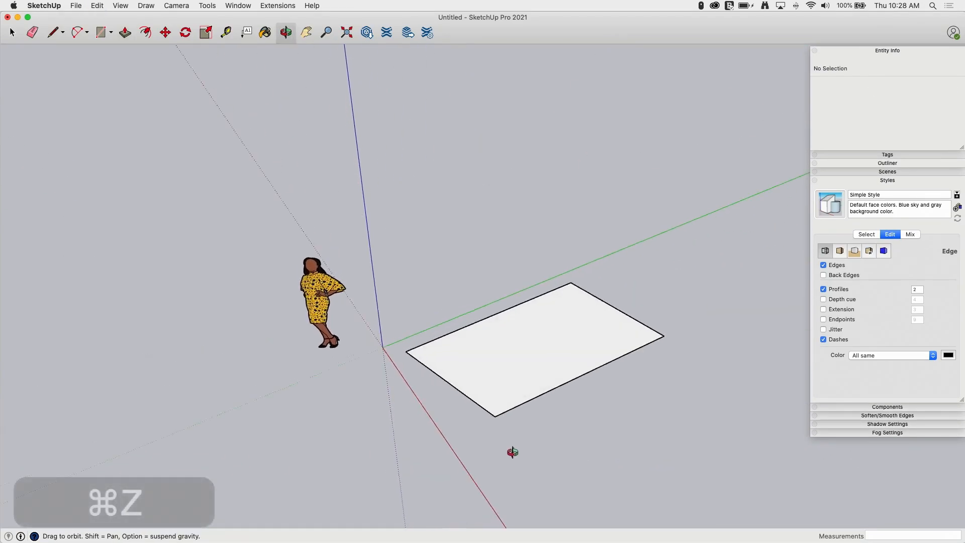
# Step: Draw a line from the rectangle's front edge and select that edge
pyautogui.click(50, 31)
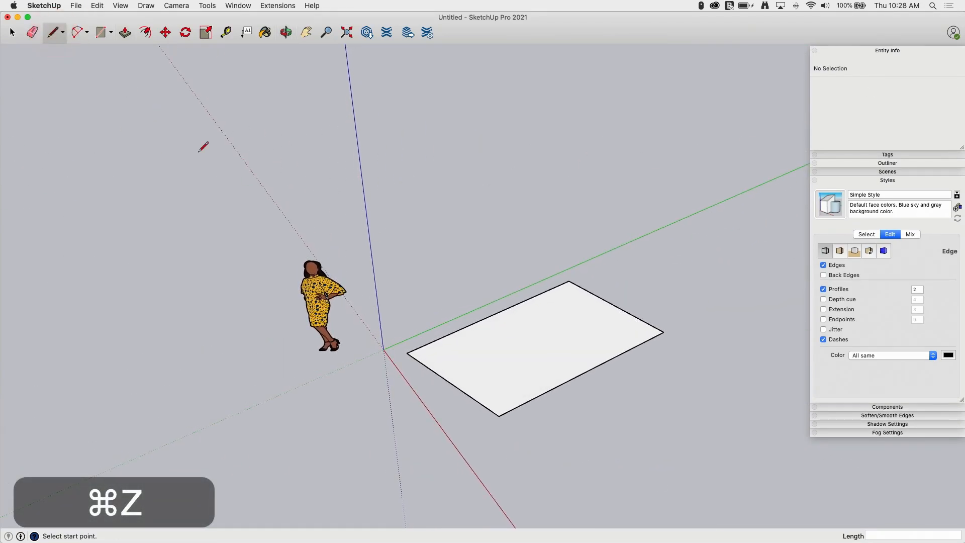
pyautogui.click(584, 372)
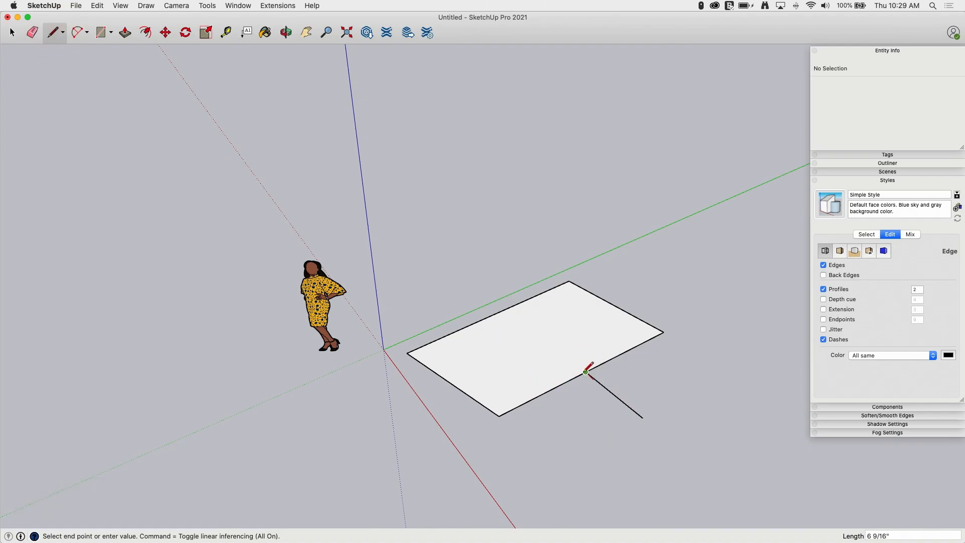
pyautogui.press('space')
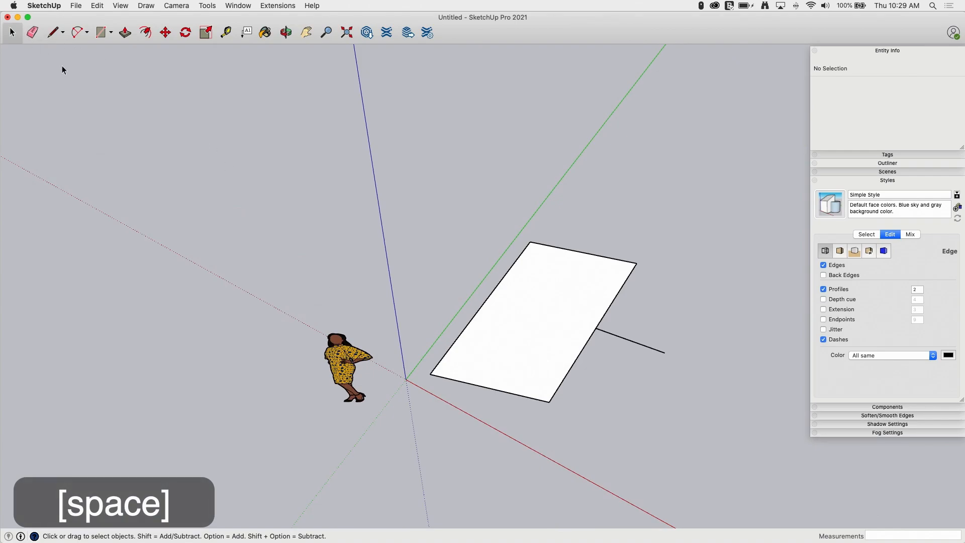
pyautogui.click(599, 326)
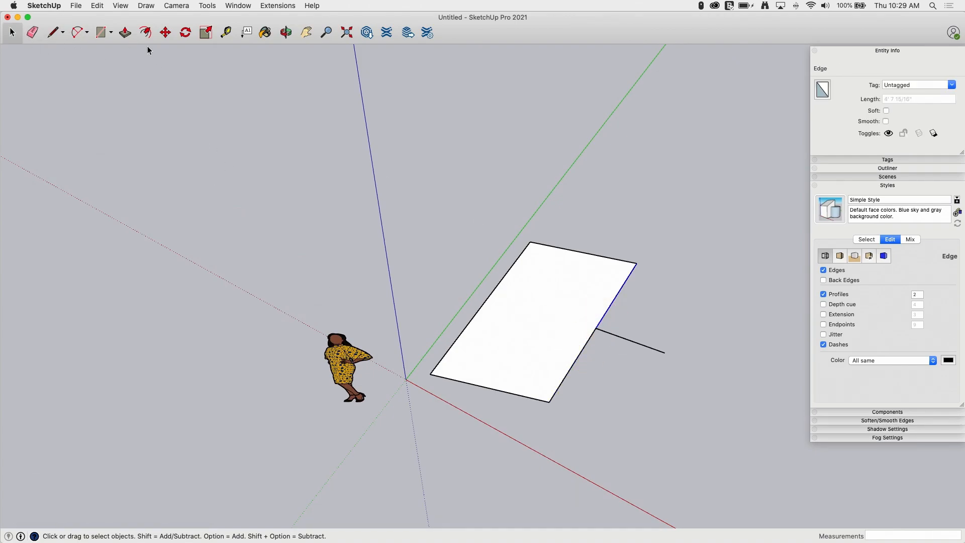
# Step: Push/Pull the rectangle up into a box about 7' 4 7/8" tall
pyautogui.click(124, 31)
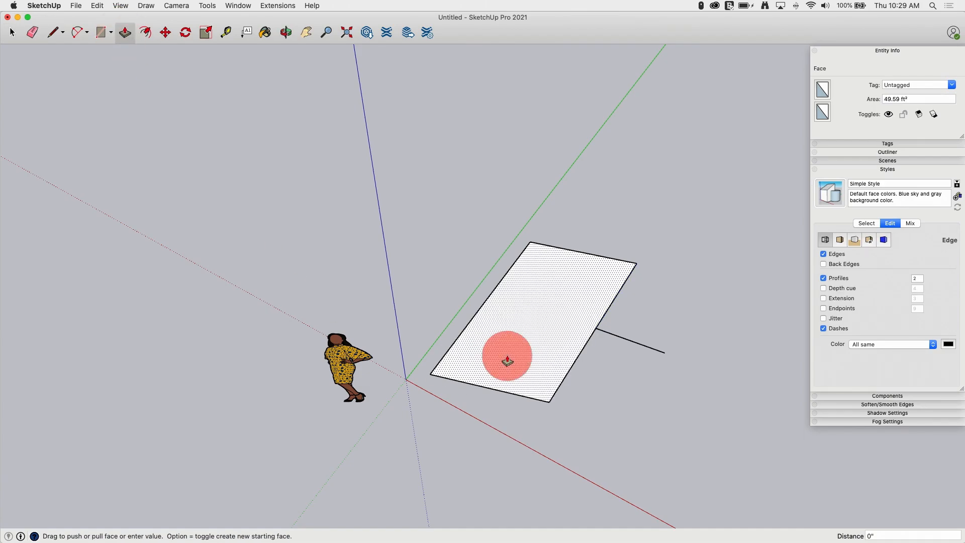
pyautogui.moveTo(506, 360); pyautogui.dragTo(620, 328)
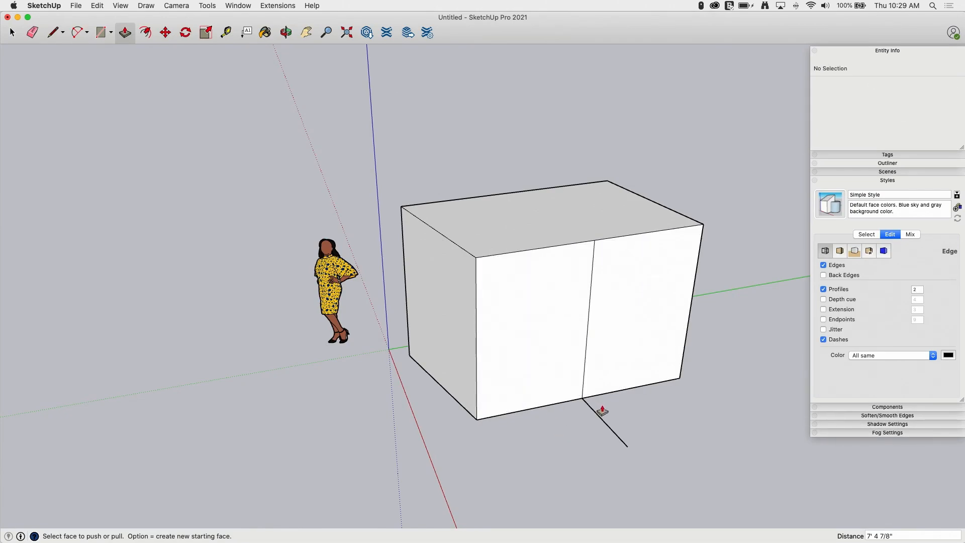
pyautogui.press('space')
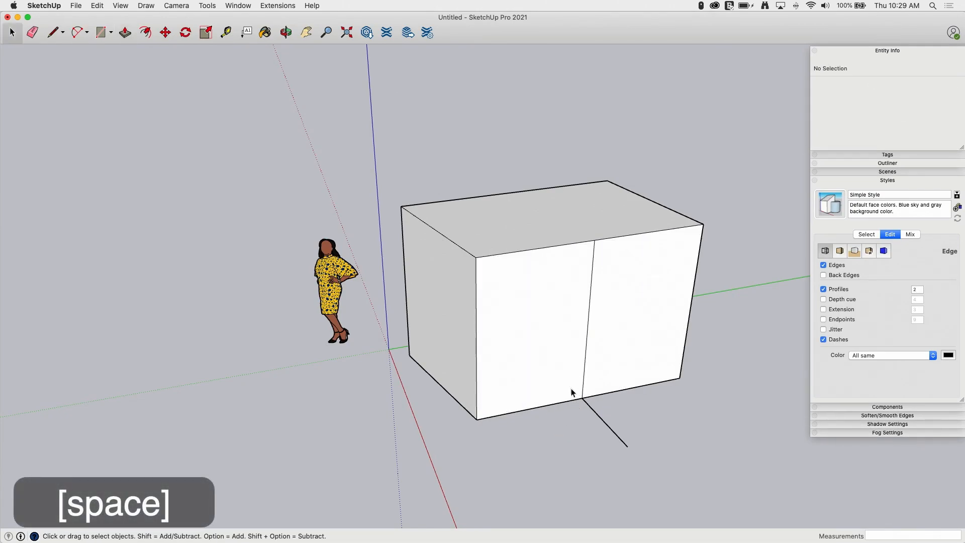
# Step: Select both halves of the front top edge and the box's top face
pyautogui.click(536, 255)
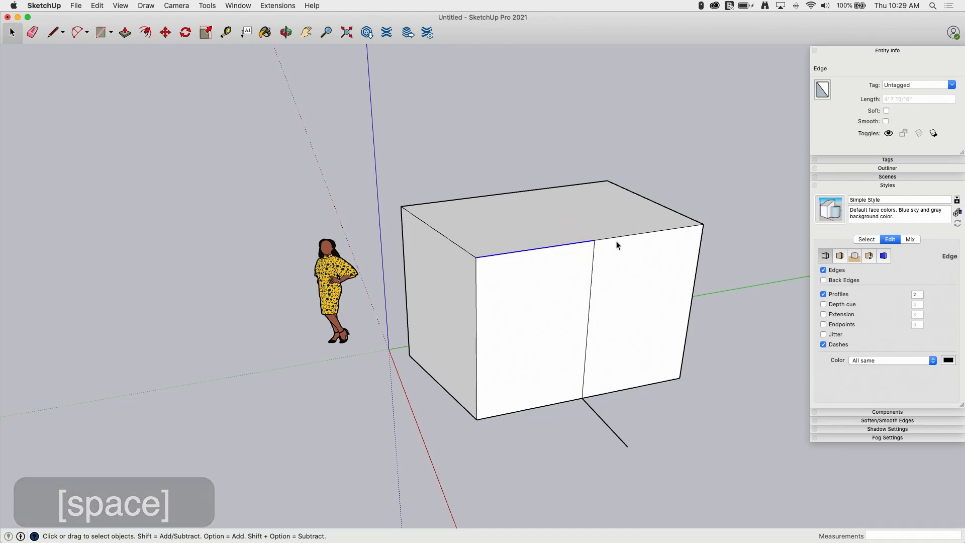
pyautogui.click(610, 240)
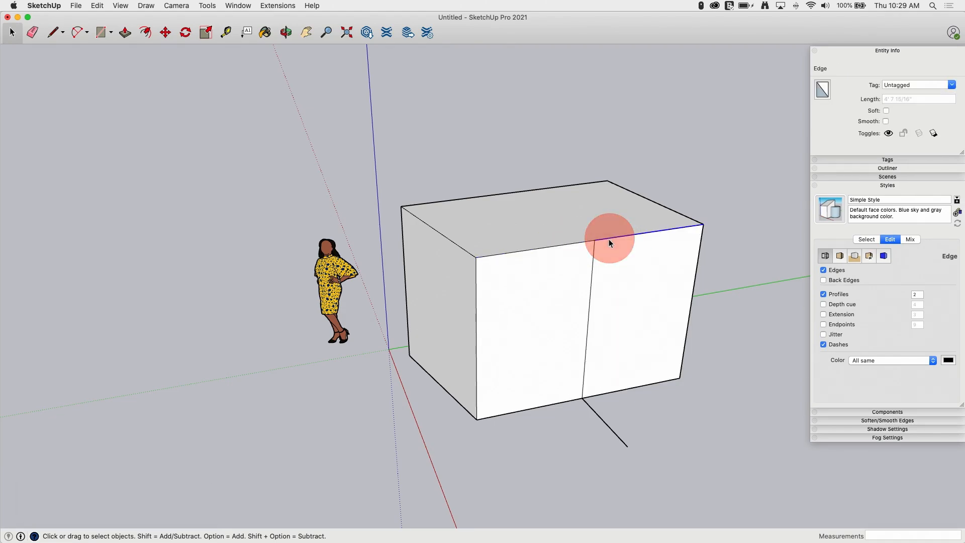
pyautogui.click(560, 214)
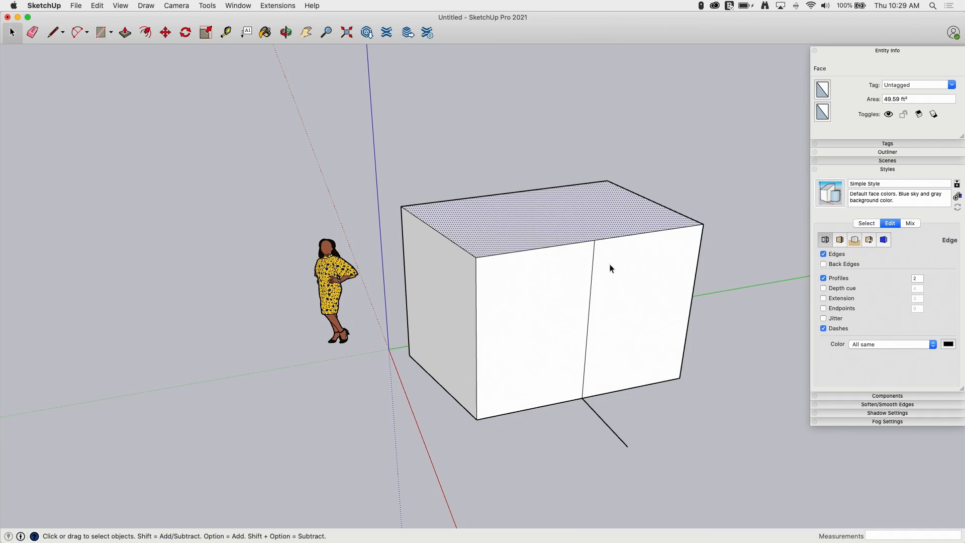
pyautogui.moveTo(373, 254)
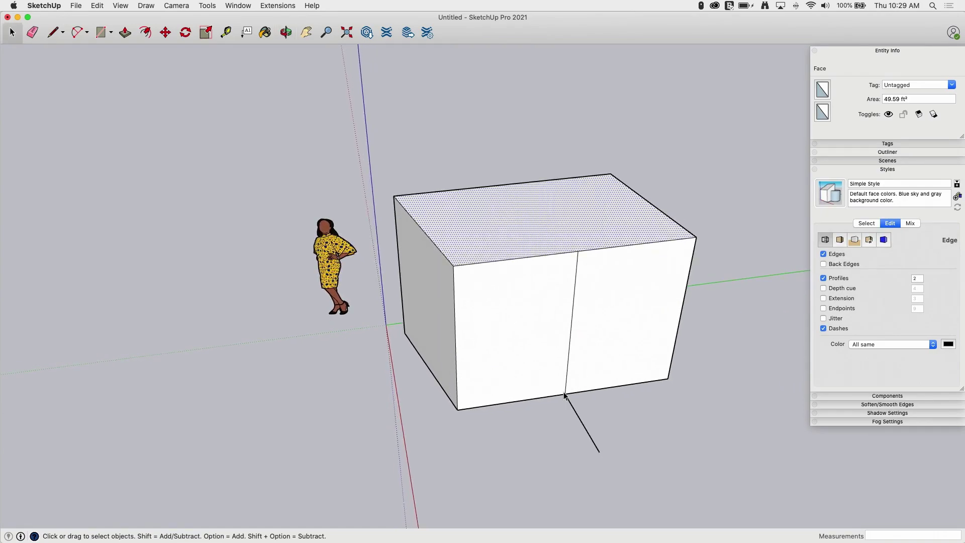
pyautogui.moveTo(582, 403)
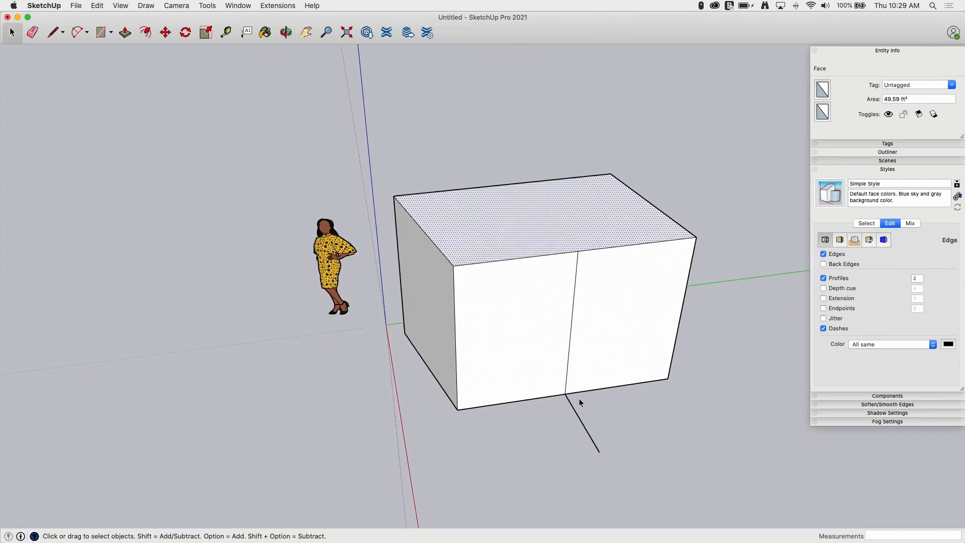
pyautogui.moveTo(551, 424)
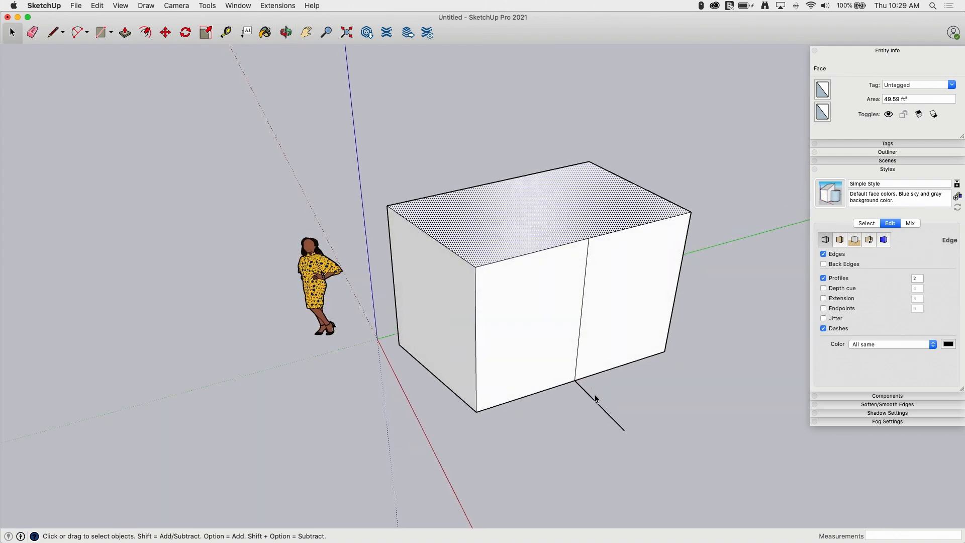
pyautogui.moveTo(746, 195)
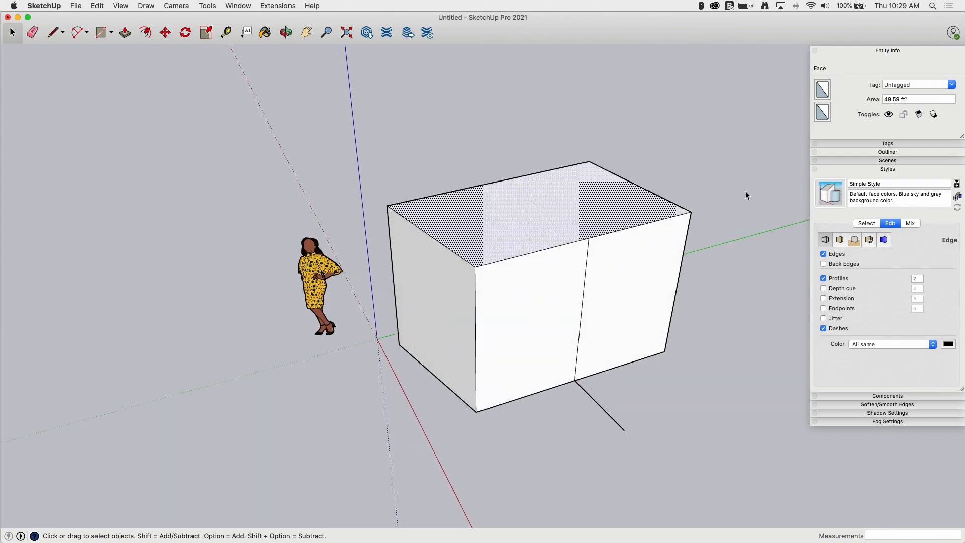
# Step: In Styles Face Settings, turn X-ray on for the box and then off again
pyautogui.click(839, 239)
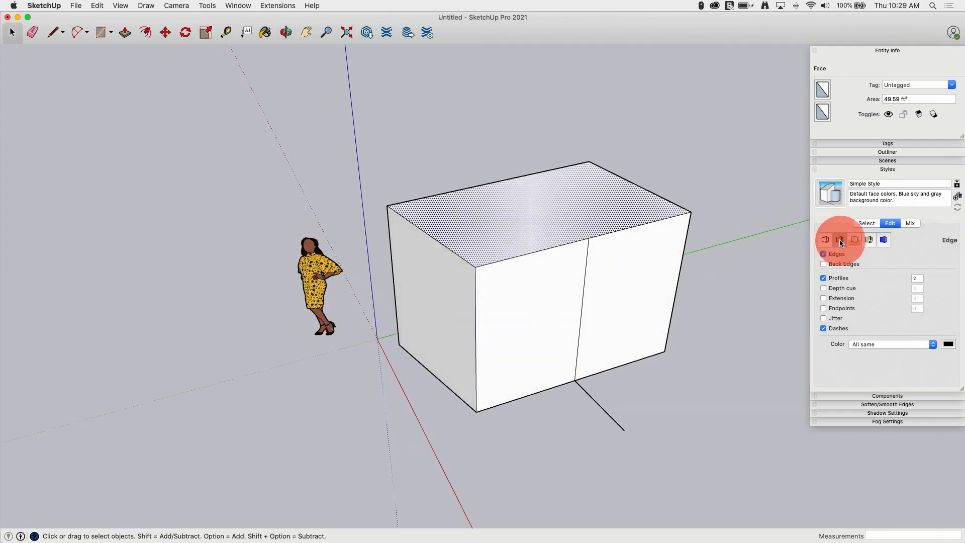
pyautogui.click(839, 239)
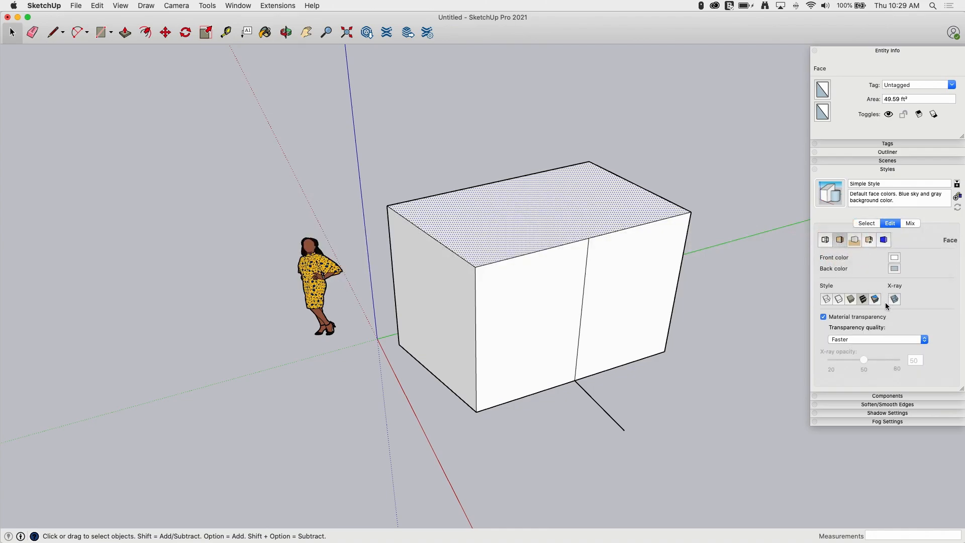
pyautogui.click(894, 299)
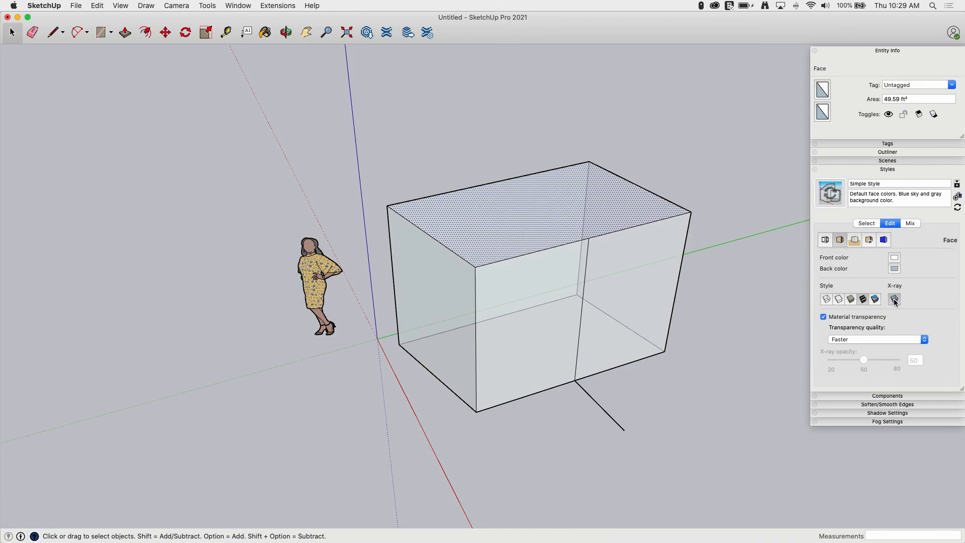
pyautogui.click(826, 299)
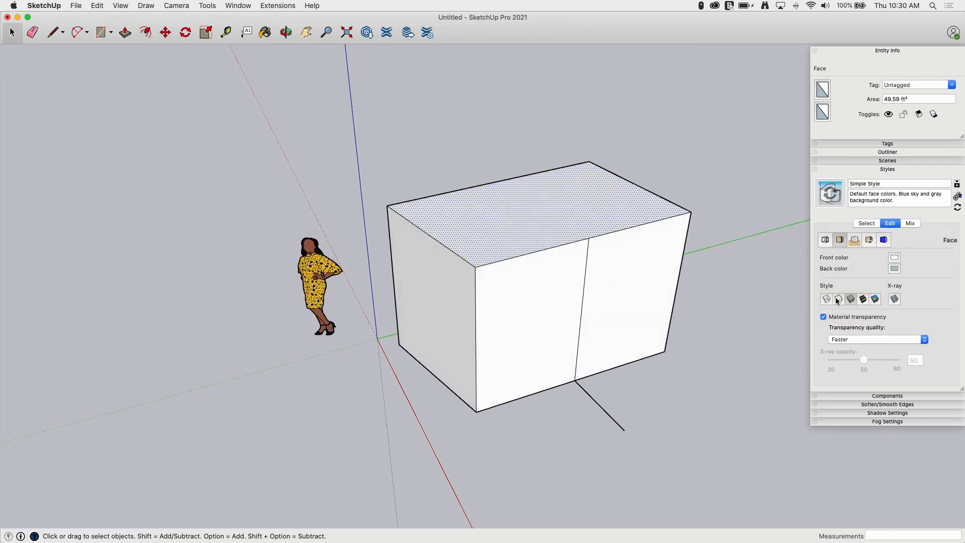
pyautogui.moveTo(505, 322)
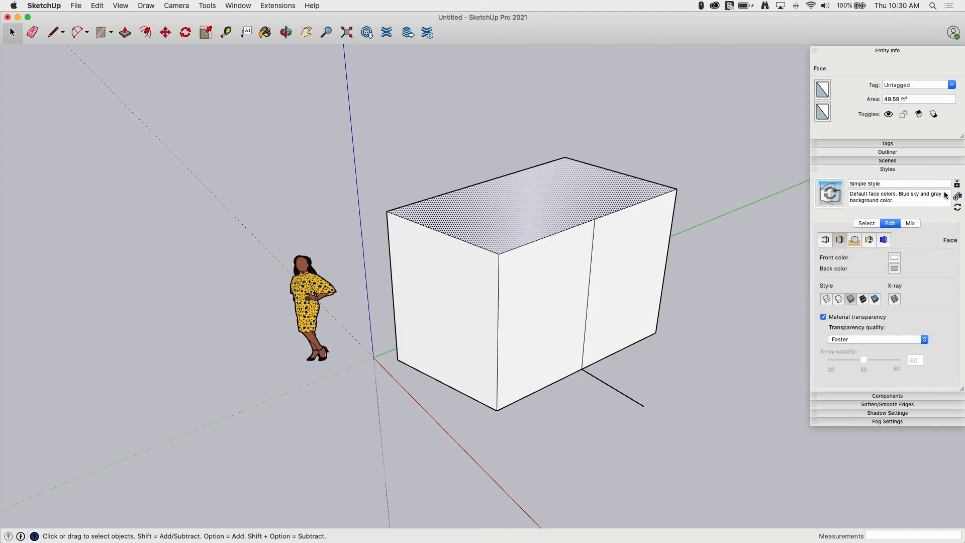
pyautogui.moveTo(641, 274)
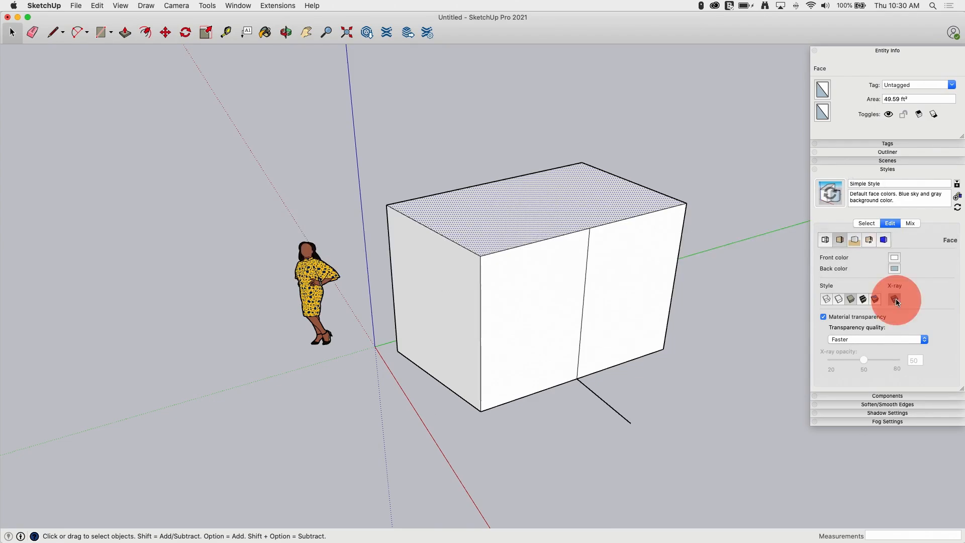
# Step: Show the box in X-ray wireframe face style and collapse the Styles tray
pyautogui.click(893, 299)
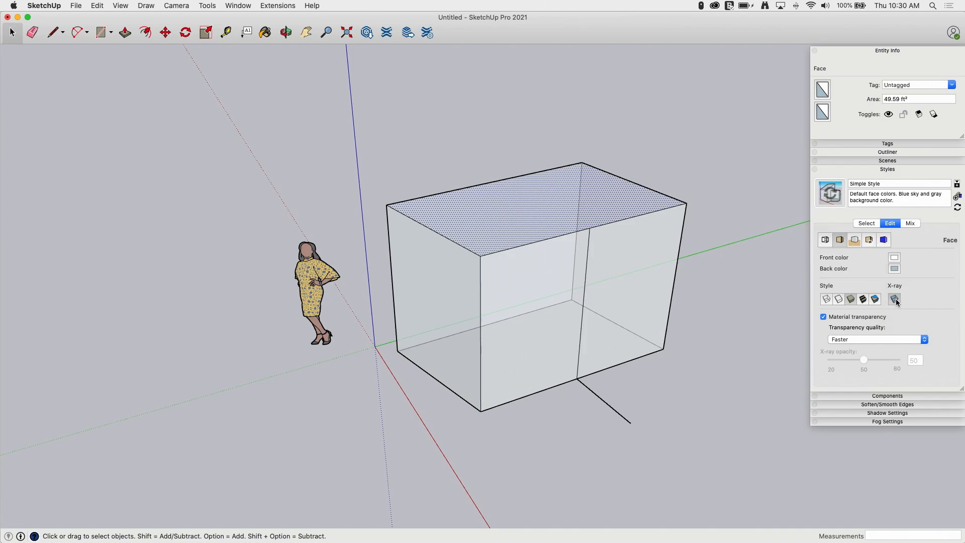
pyautogui.click(838, 300)
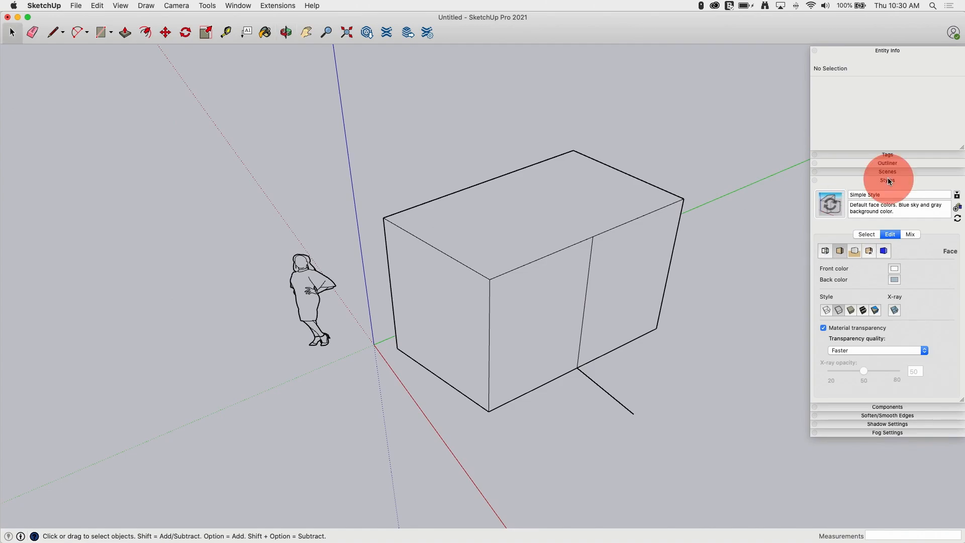
pyautogui.click(886, 180)
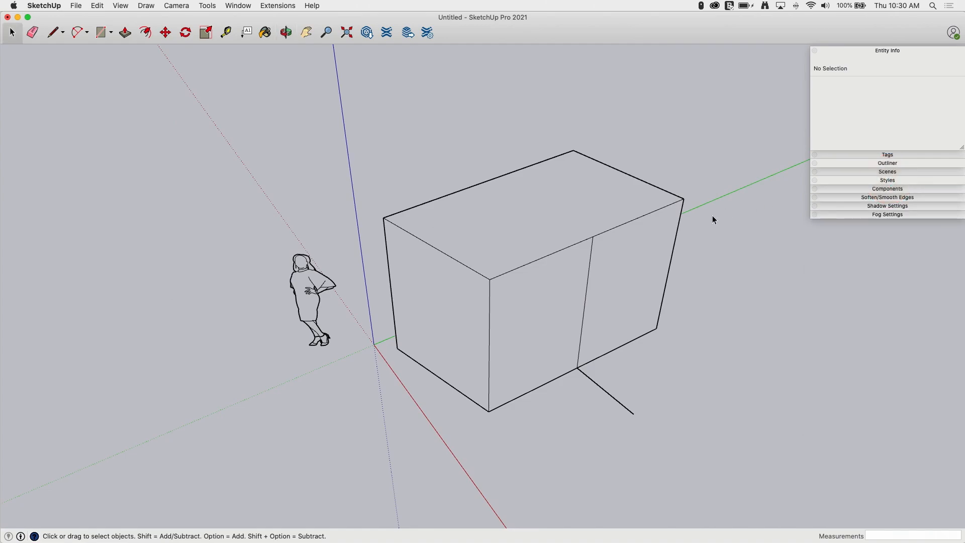